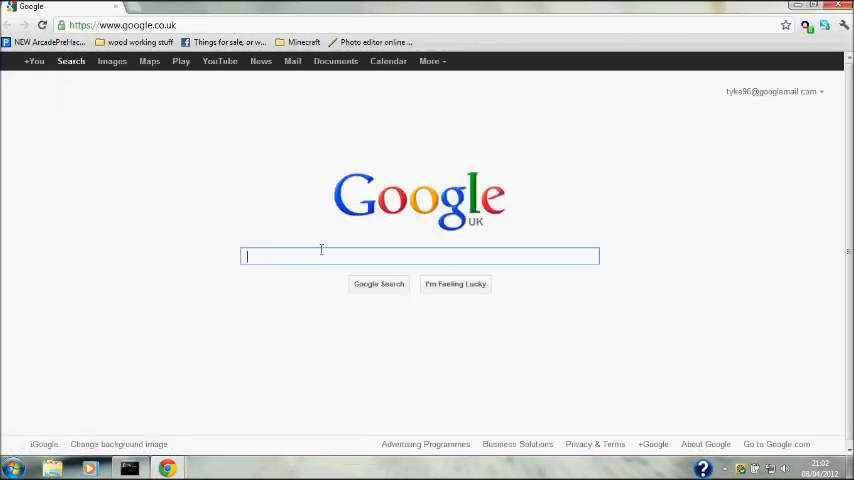
# - Search Google for notepad++ to find the Notepad++ website
pyautogui.write('noef')
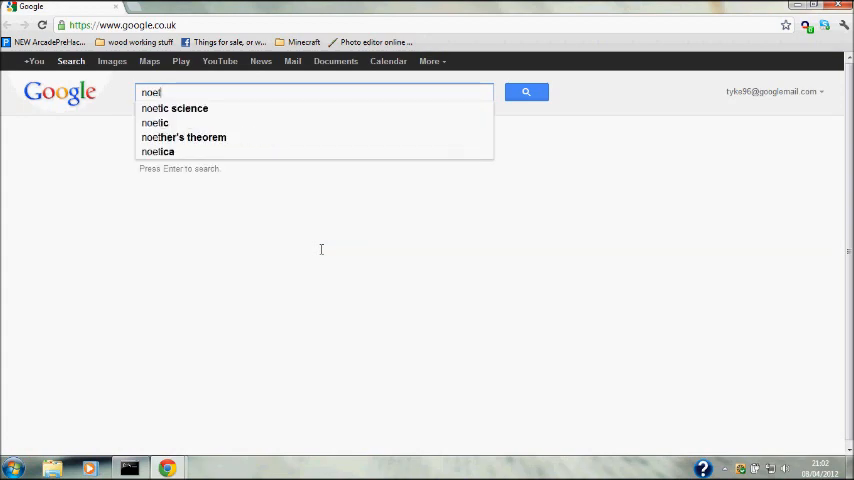
pyautogui.write('notepadd')
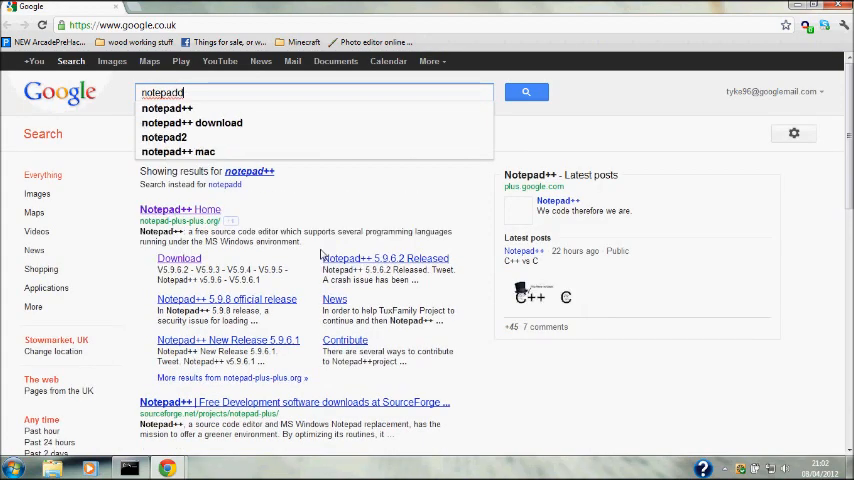
pyautogui.write('++')
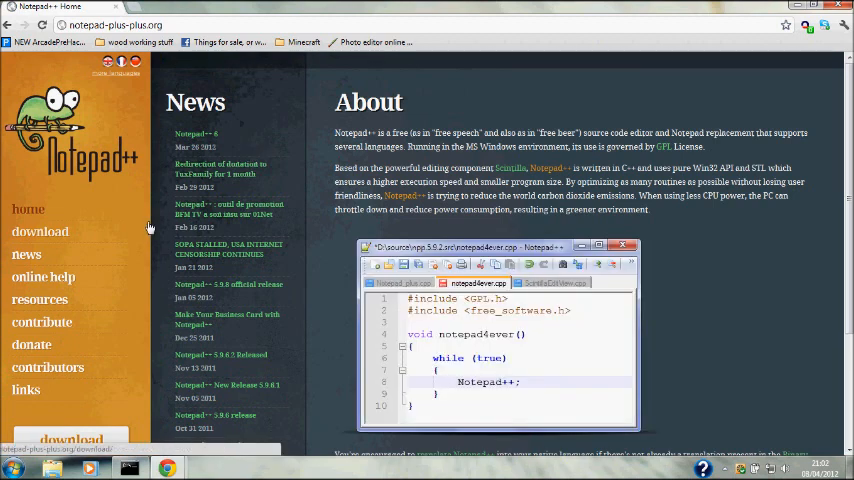
# - Go to the notepad-plus-plus.org Download page and choose the Notepad++ v6.0 Installer
pyautogui.click(40, 231)
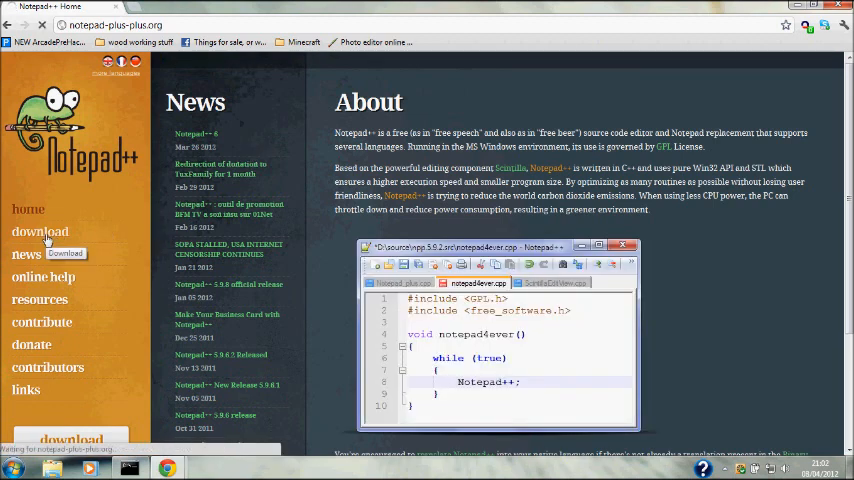
pyautogui.click(40, 231)
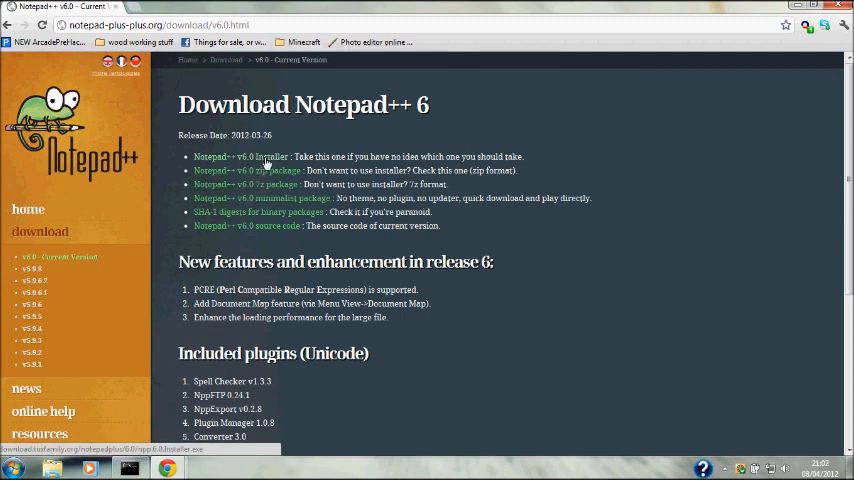
pyautogui.moveTo(266, 164)
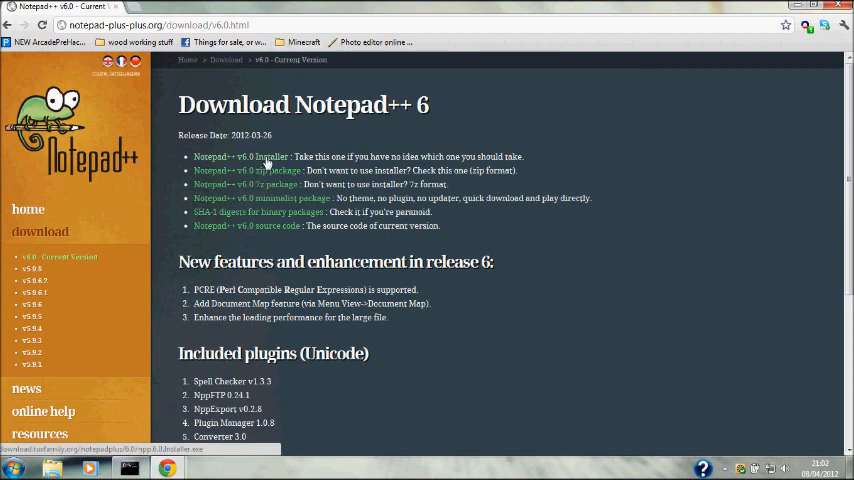
pyautogui.click(10, 468)
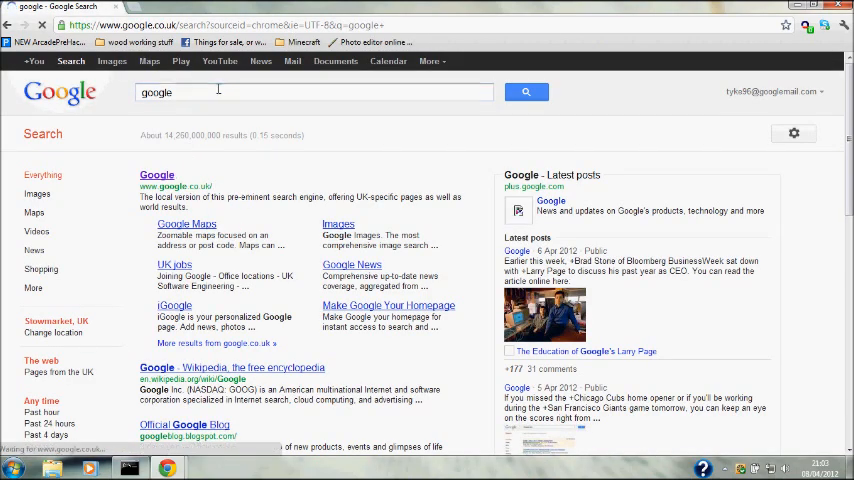
# - Search for bukkit, get the recommended CraftBukkit 1.2.5-R1.0 build from bukkit.org and keep the jar
pyautogui.write('bukkit')
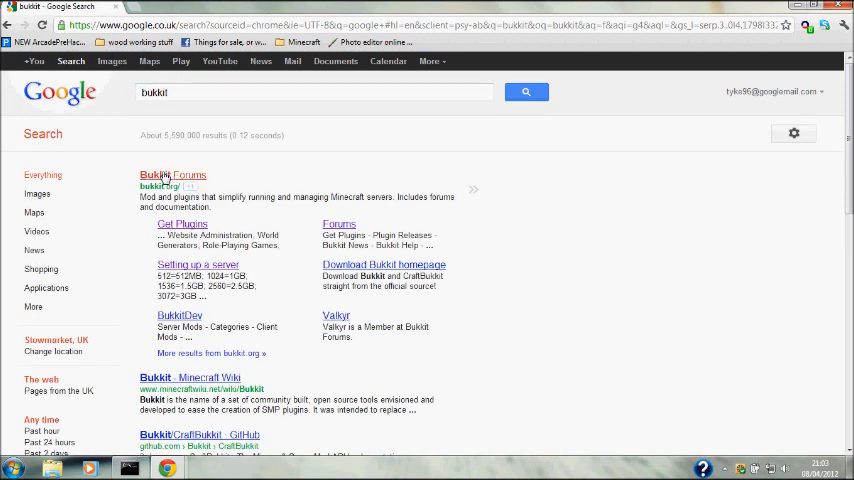
pyautogui.click(172, 175)
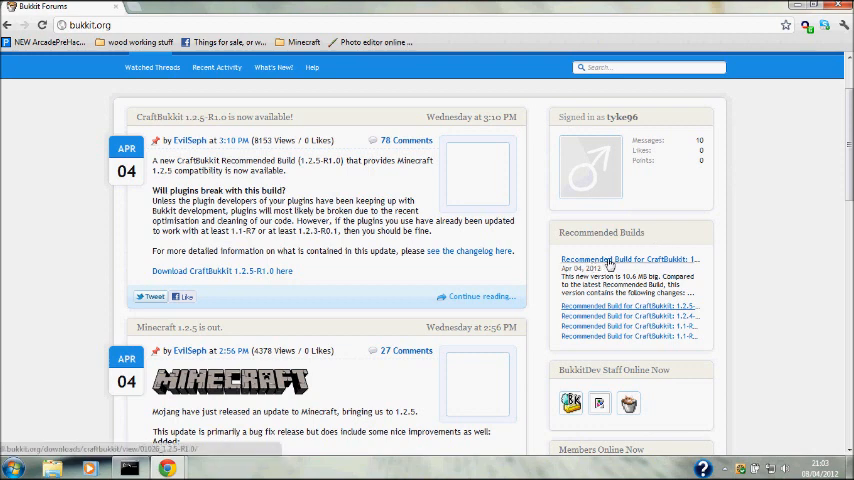
pyautogui.click(223, 270)
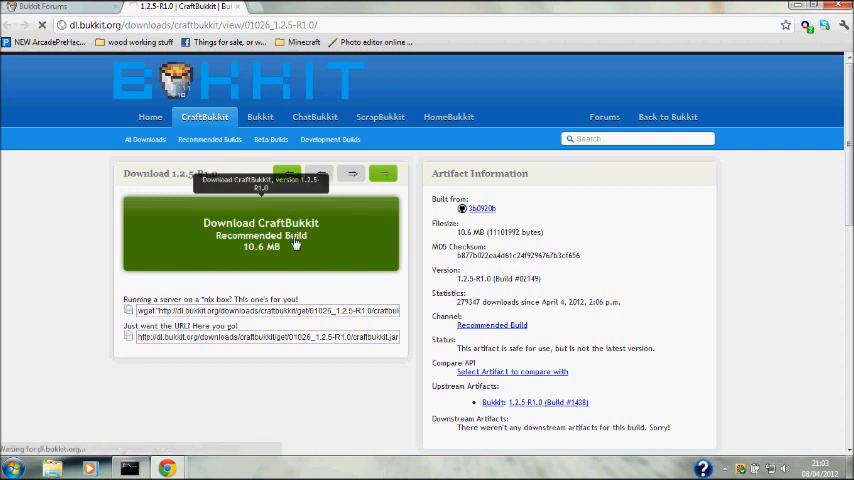
pyautogui.click(260, 233)
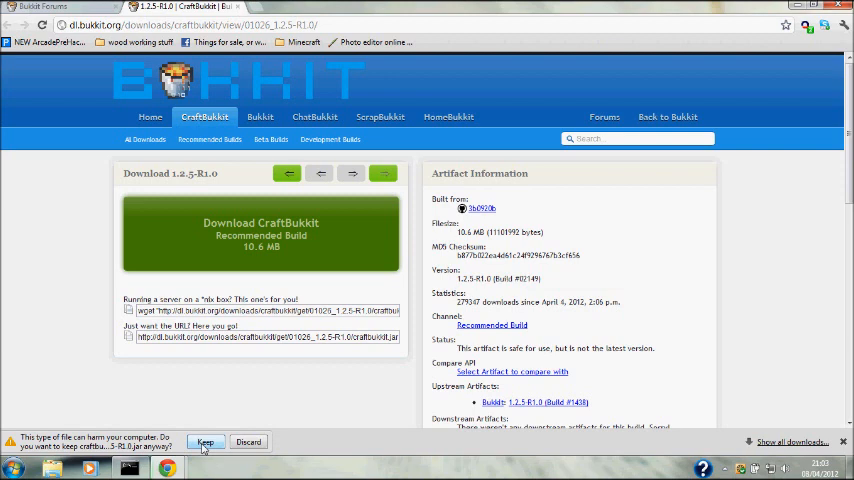
pyautogui.click(205, 442)
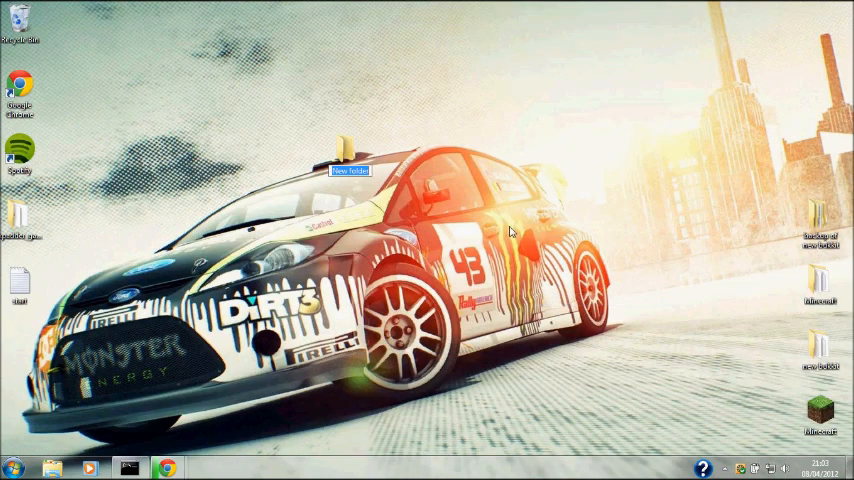
# - Name the new desktop folder bukkit test, enter it, and return to the CraftBukkit download
pyautogui.write('bukkit')
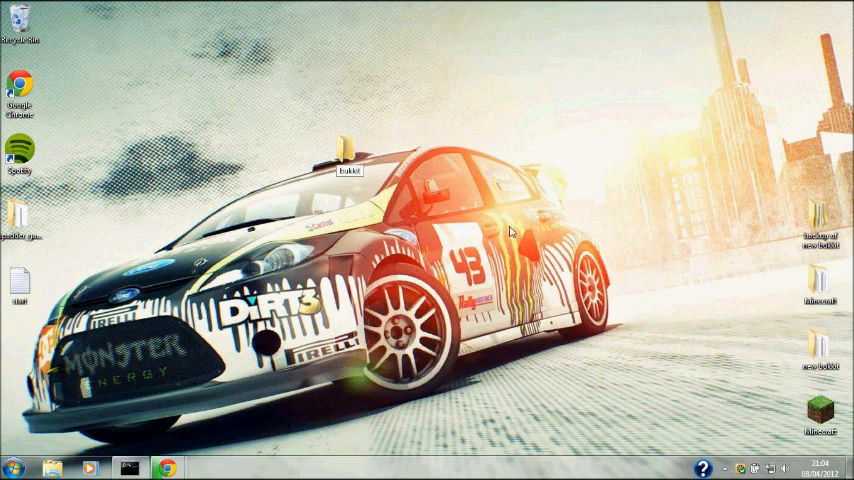
pyautogui.write('tel')
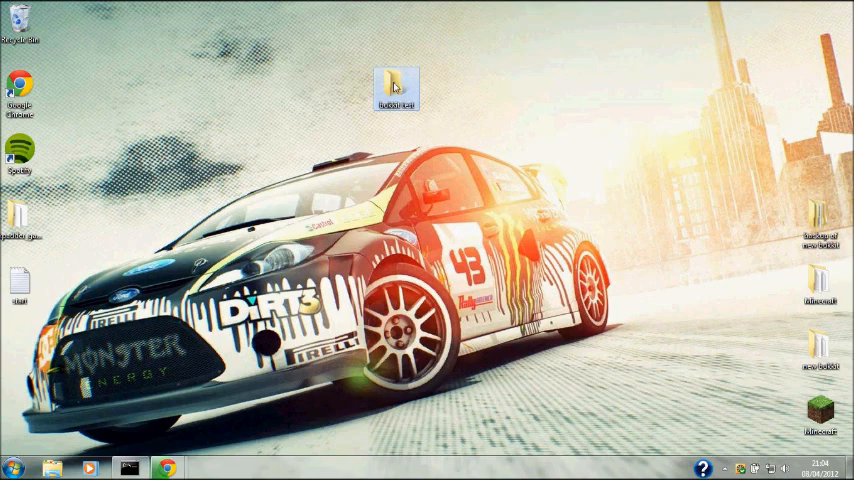
pyautogui.doubleClick(396, 85)
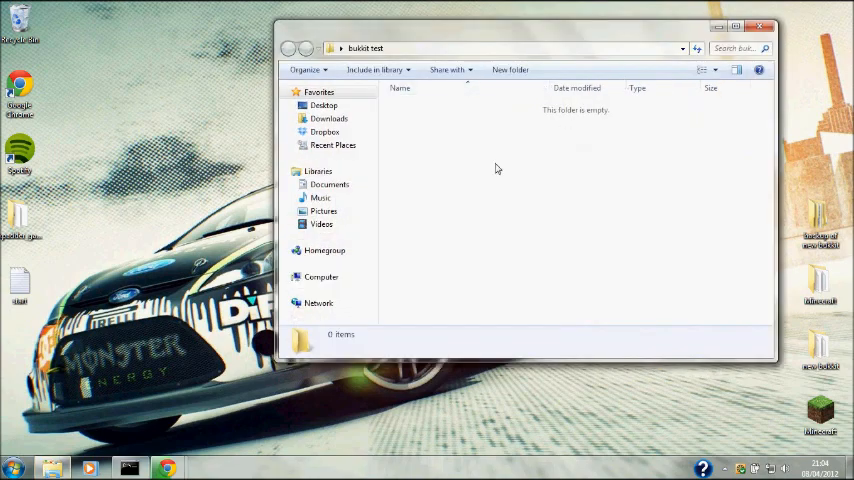
pyautogui.moveTo(193, 434)
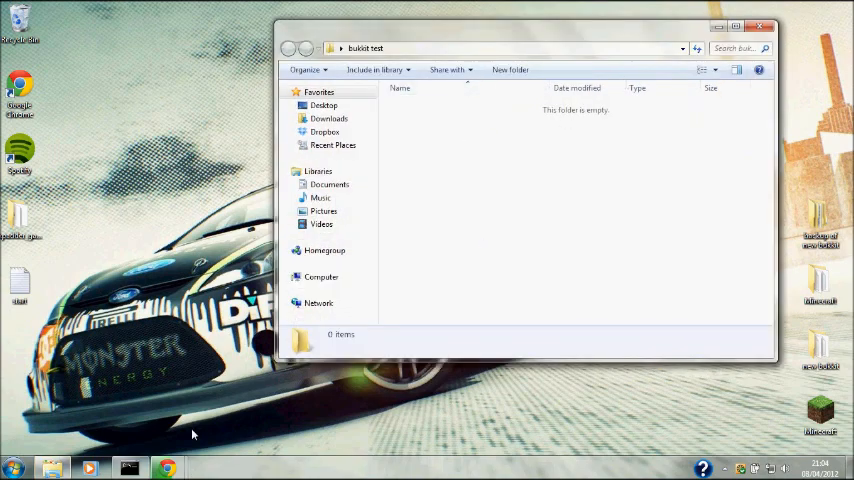
pyautogui.moveTo(167, 467)
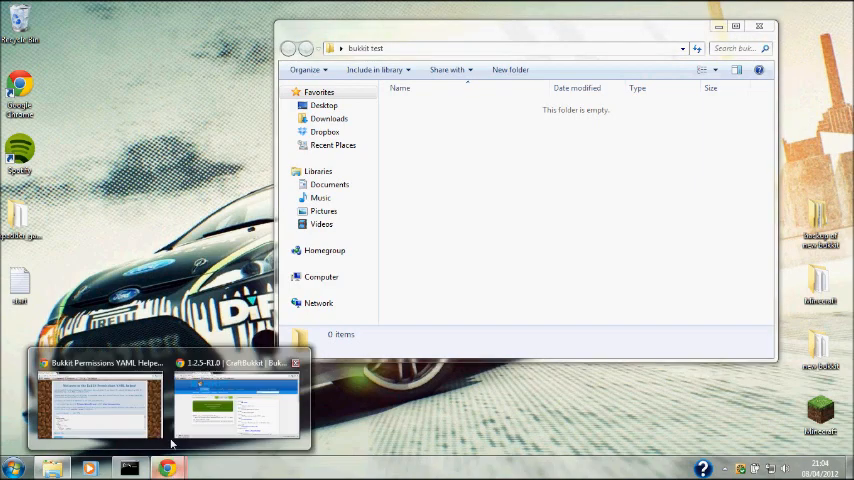
pyautogui.click(237, 405)
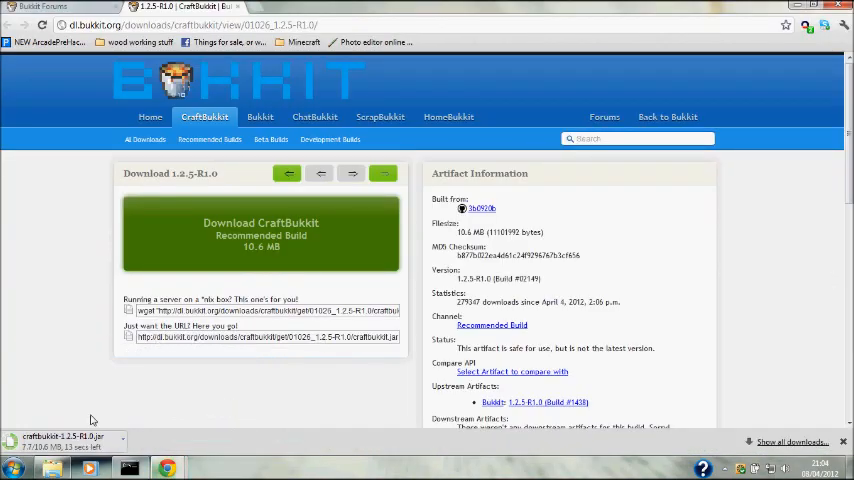
pyautogui.moveTo(197, 400)
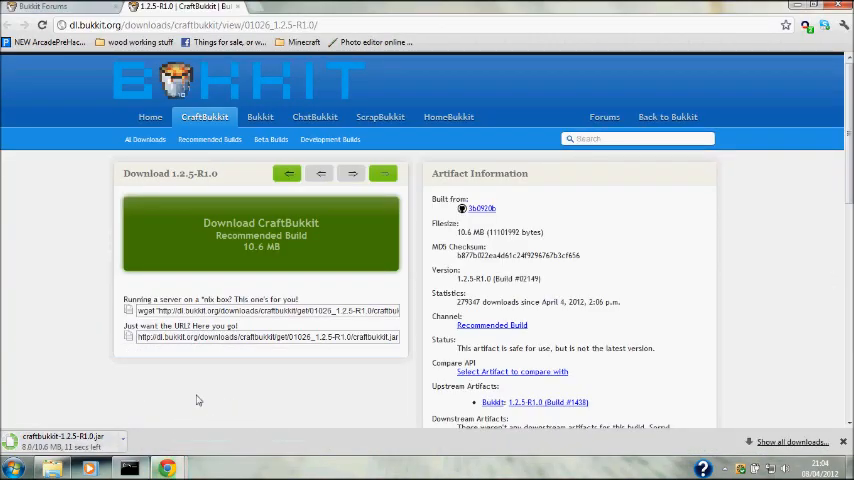
pyautogui.moveTo(190, 408)
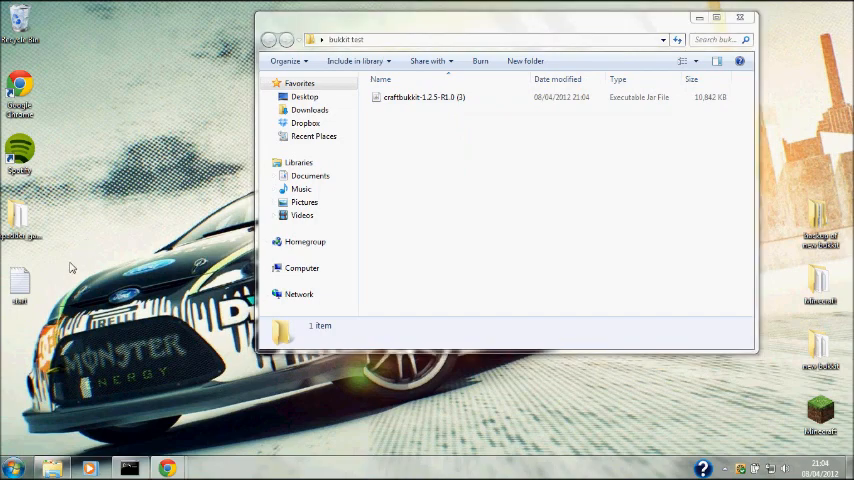
pyautogui.click(11, 468)
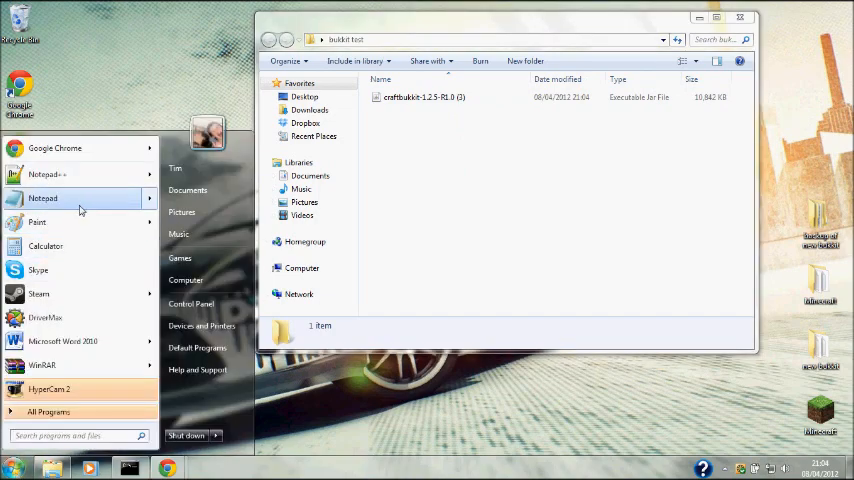
pyautogui.click(43, 197)
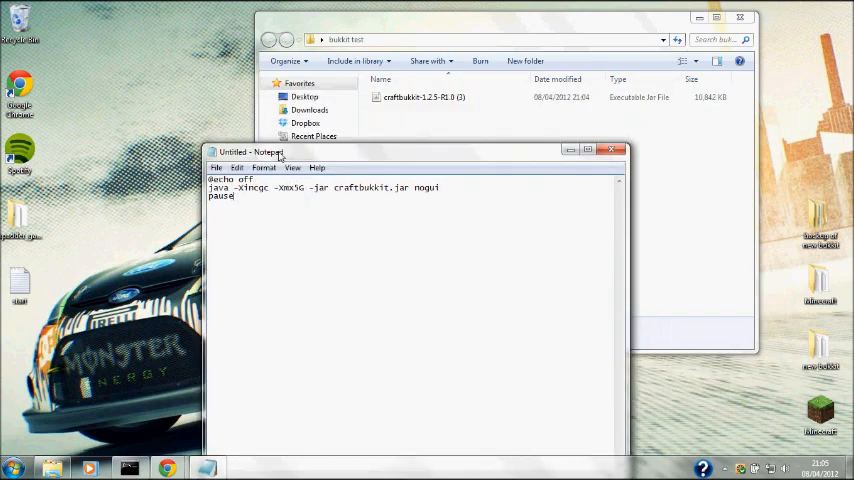
pyautogui.doubleClick(289, 188)
pyautogui.write('1')
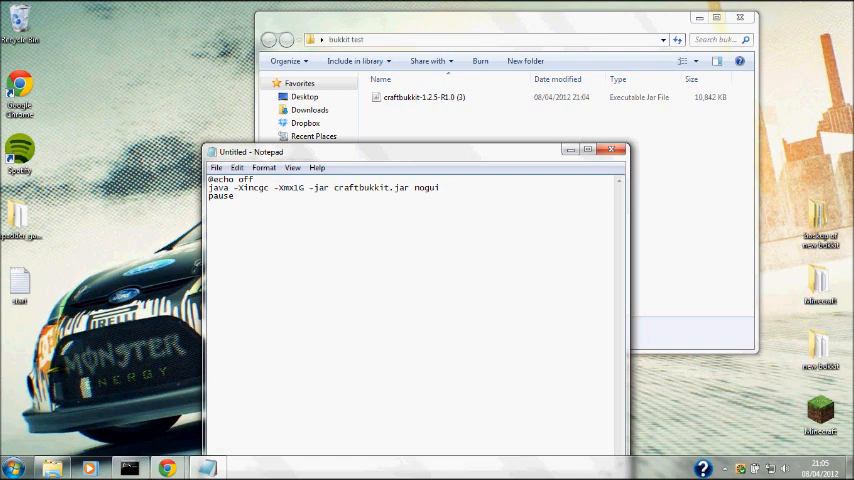
pyautogui.moveTo(360, 195)
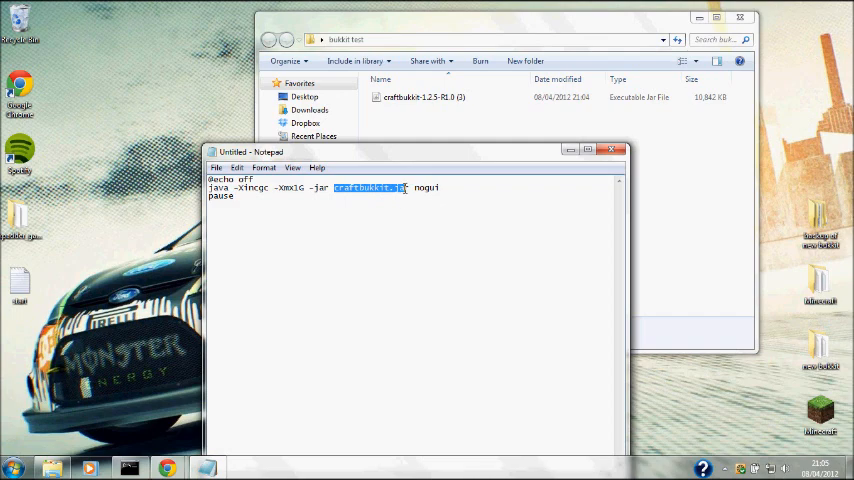
# - Rename the downloaded jar in bukkit test to craftbukkit so it matches the script
pyautogui.click(216, 167)
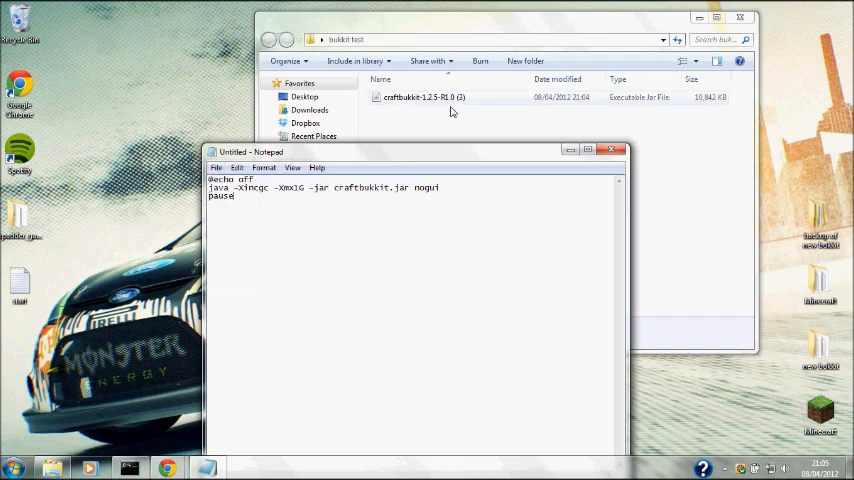
pyautogui.rightClick(423, 96)
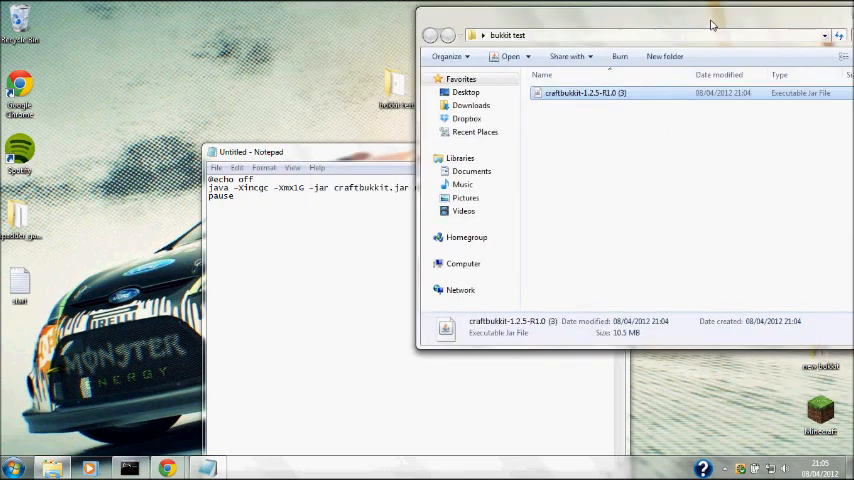
pyautogui.rightClick(585, 95)
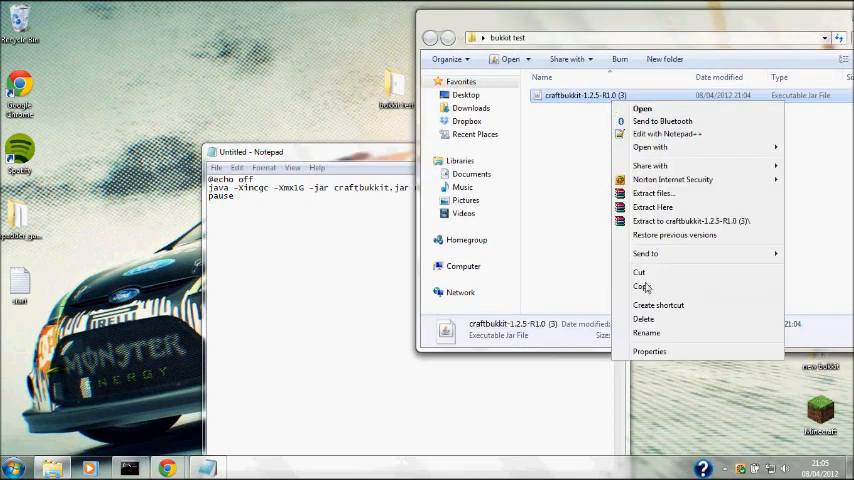
pyautogui.click(646, 333)
pyautogui.write('craftbukkit')
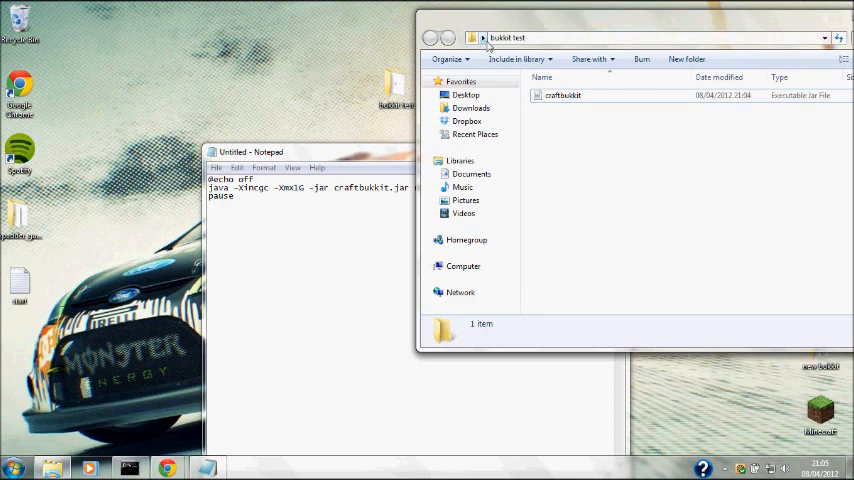
# - Save the script as start.bat inside Desktop > bukkit test
pyautogui.click(216, 167)
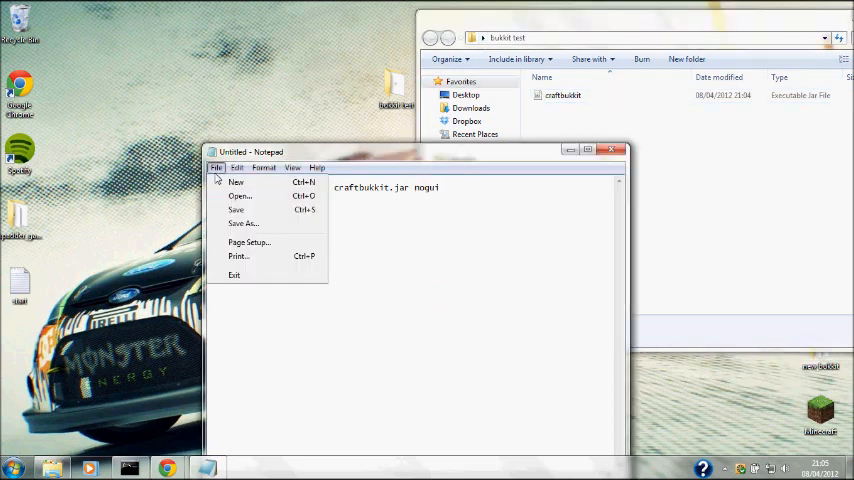
pyautogui.click(243, 223)
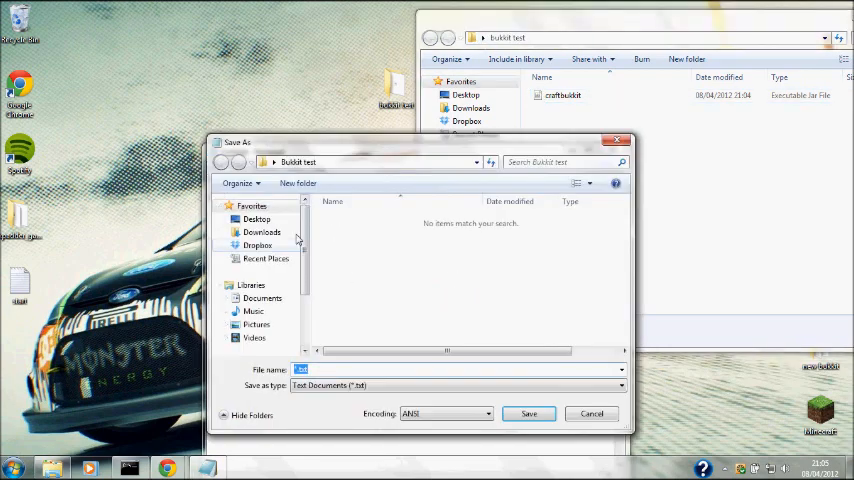
pyautogui.click(257, 219)
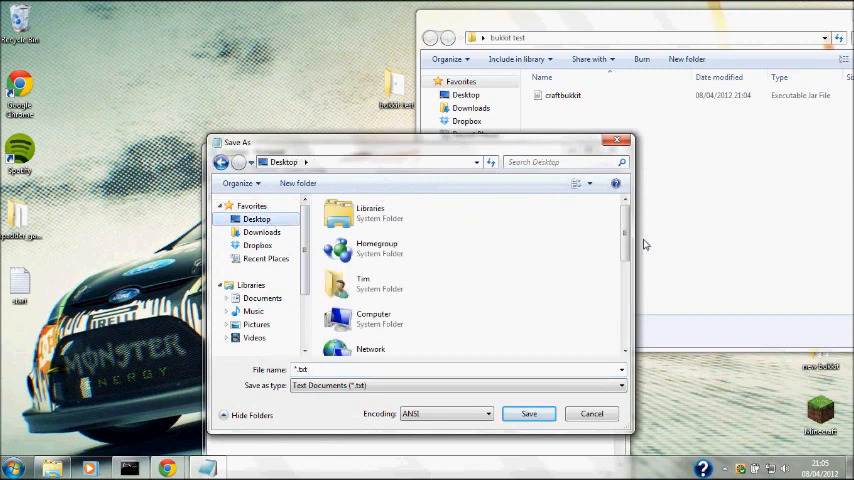
pyautogui.scroll(-3)
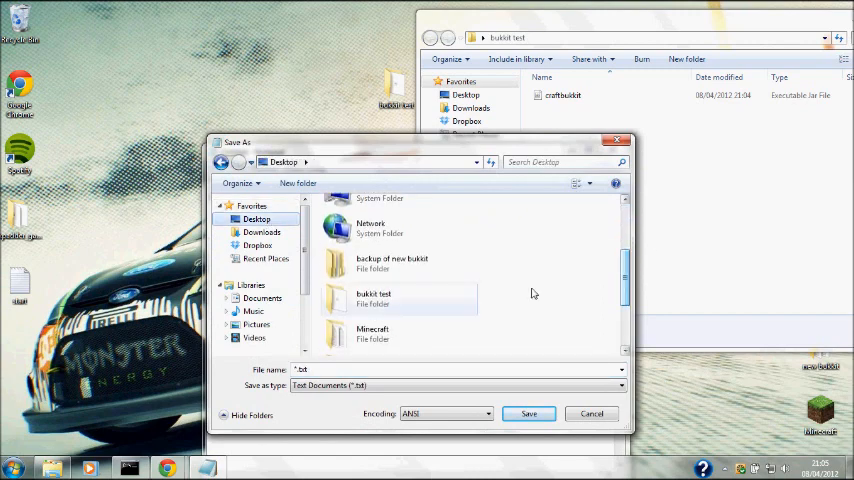
pyautogui.doubleClick(375, 297)
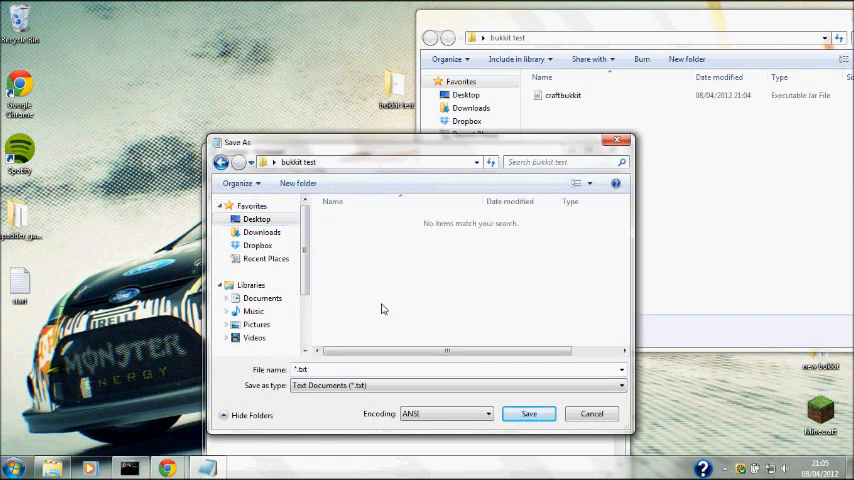
pyautogui.write('start.bat')
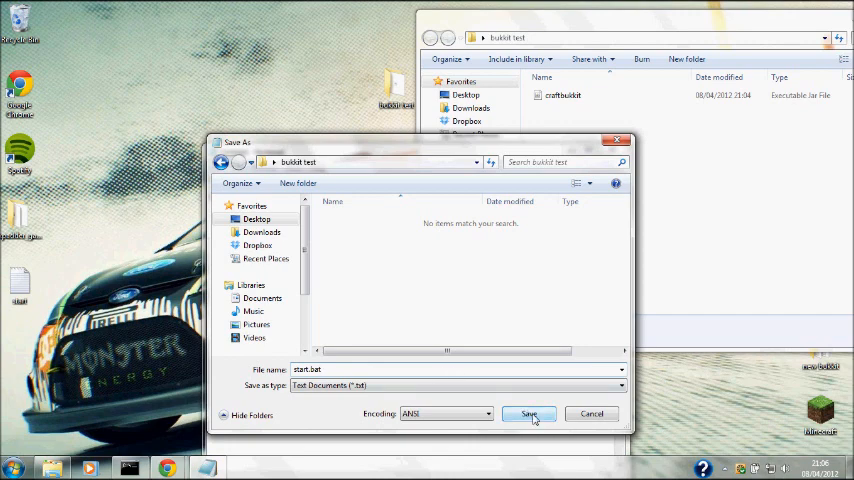
pyautogui.click(529, 414)
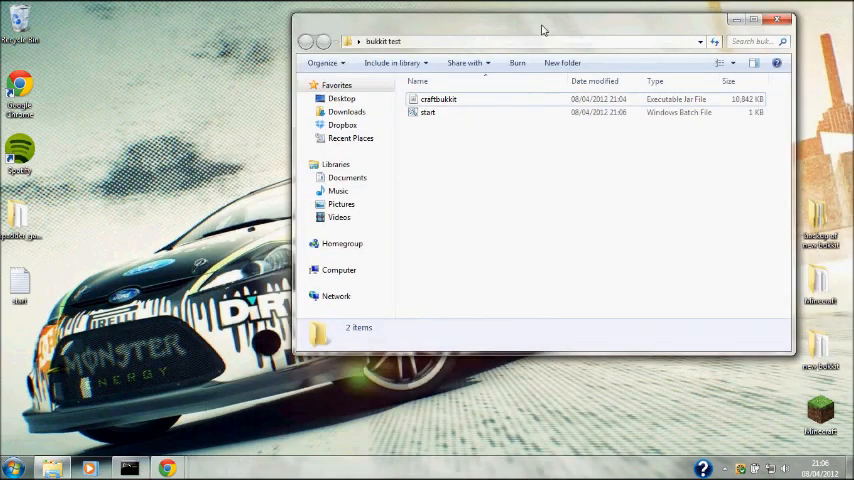
# - Run start.bat, fix server-port in server.properties after the failed launch, relaunch, then stop the server
pyautogui.doubleClick(428, 112)
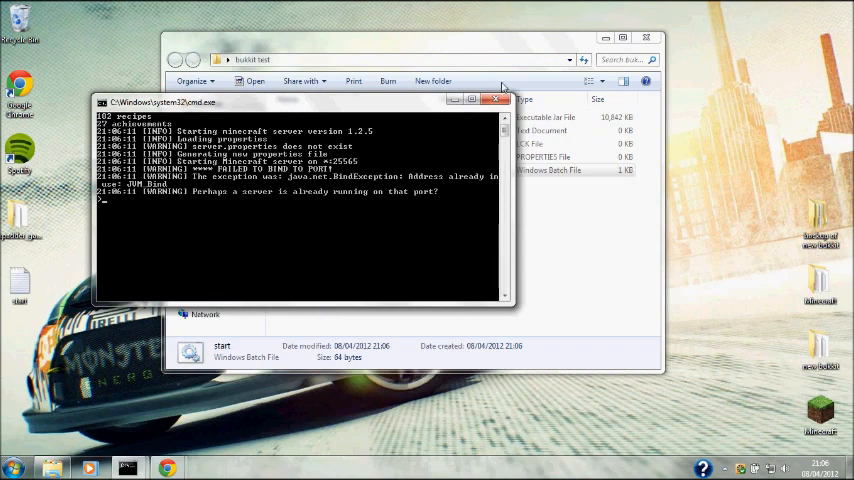
pyautogui.click(497, 99)
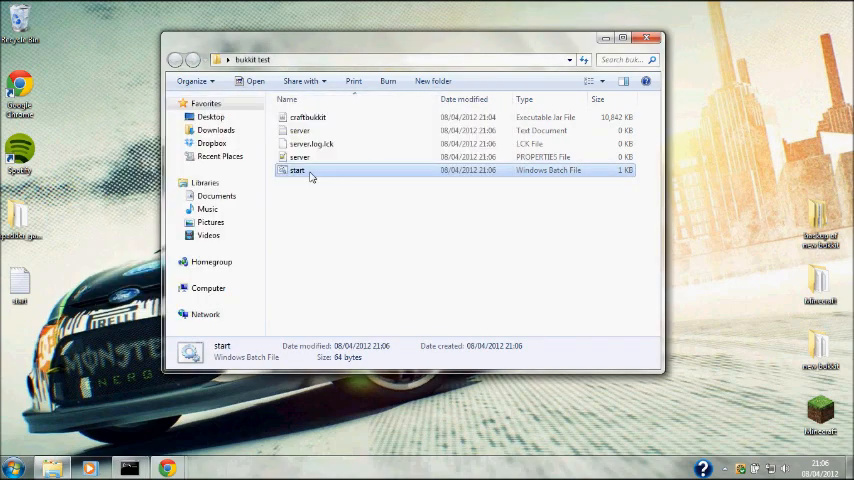
pyautogui.doubleClick(299, 157)
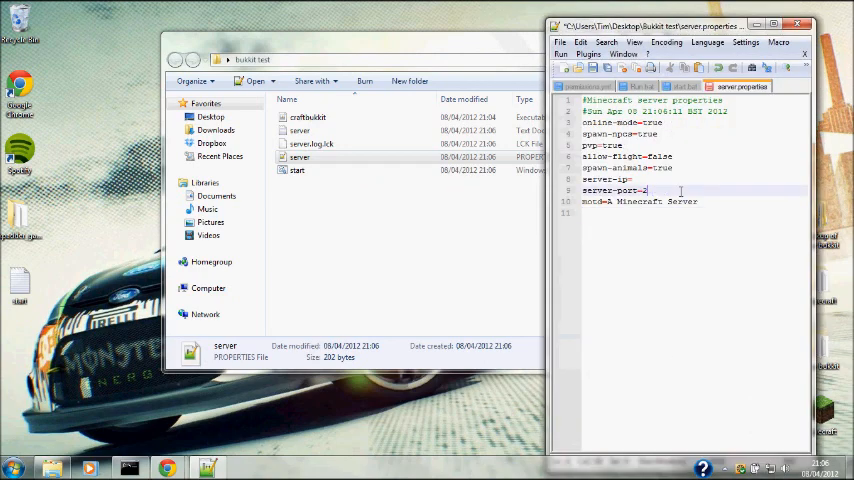
pyautogui.write('620')
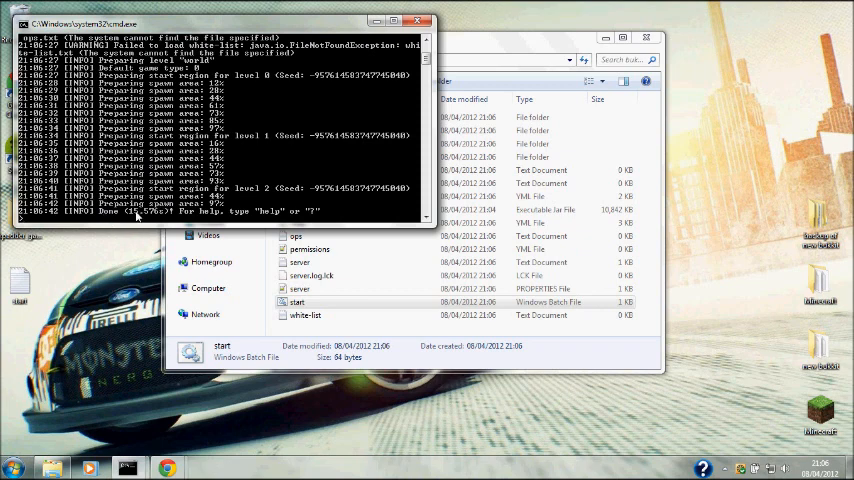
pyautogui.write('stop')
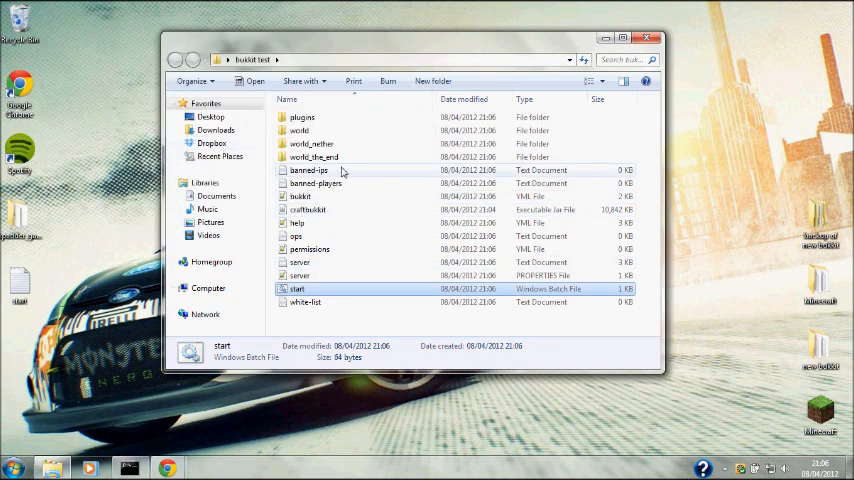
pyautogui.click(300, 196)
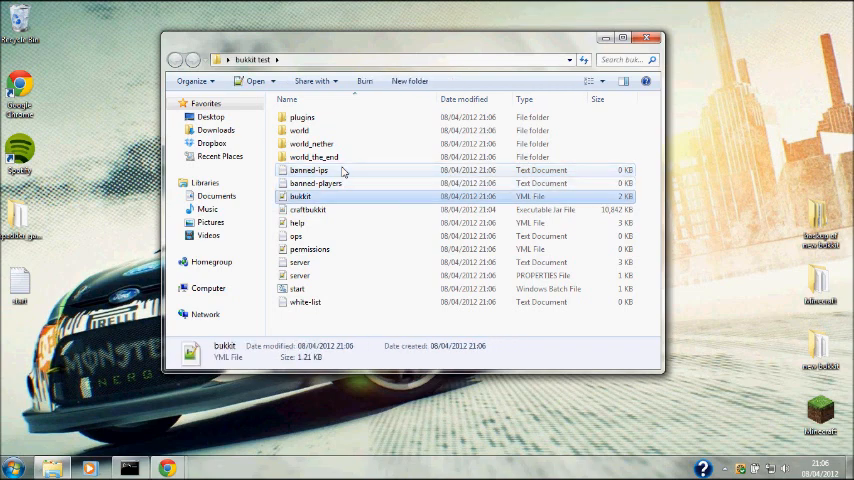
pyautogui.click(314, 157)
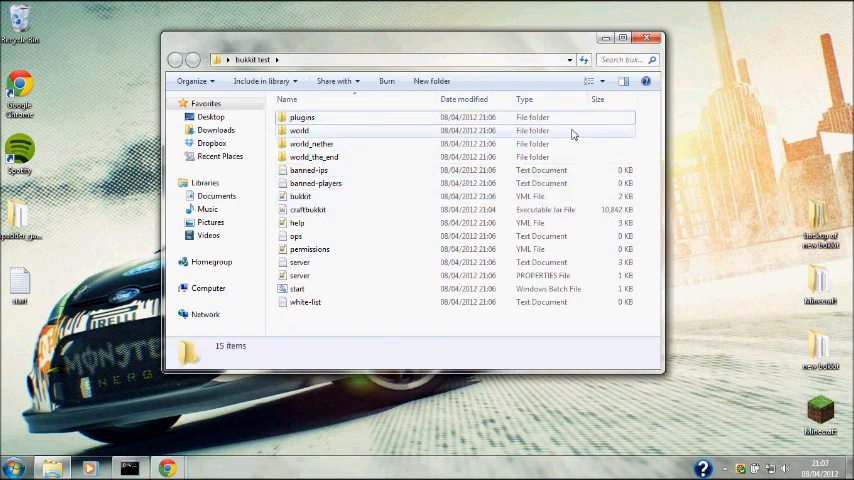
pyautogui.click(302, 117)
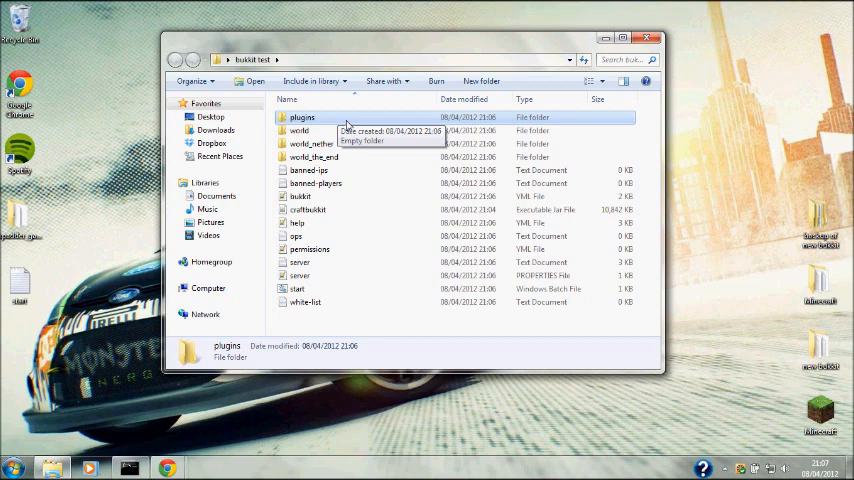
pyautogui.click(300, 131)
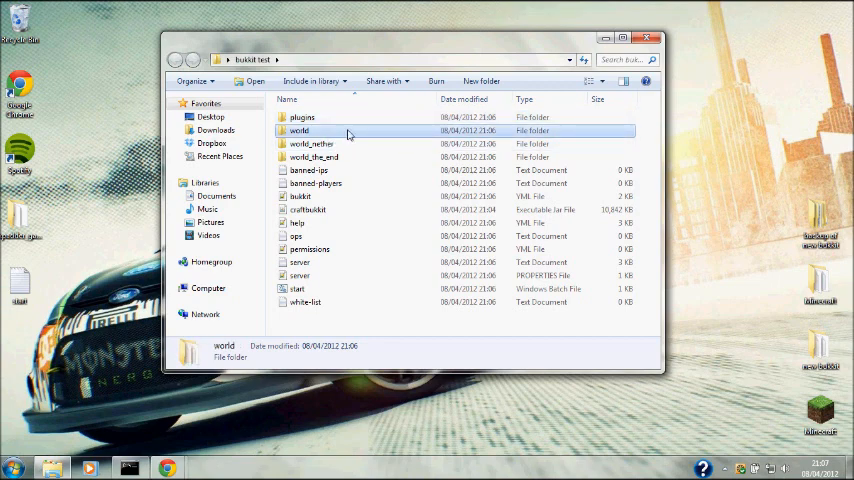
pyautogui.click(311, 143)
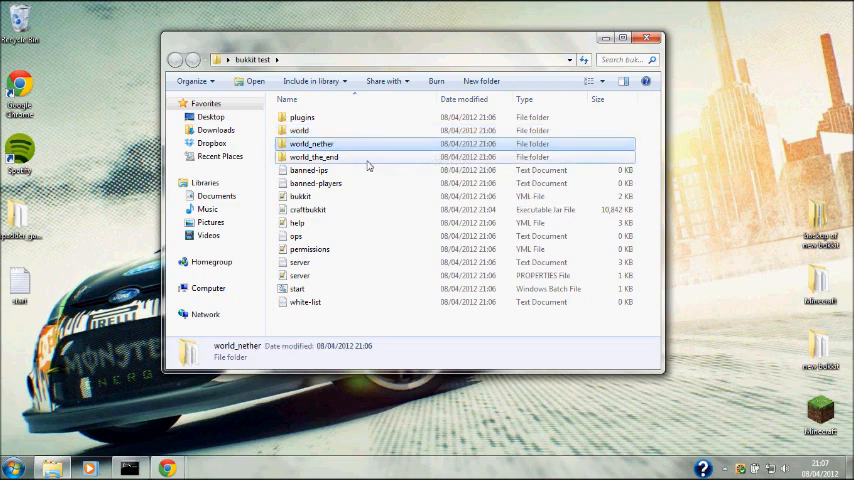
pyautogui.click(316, 183)
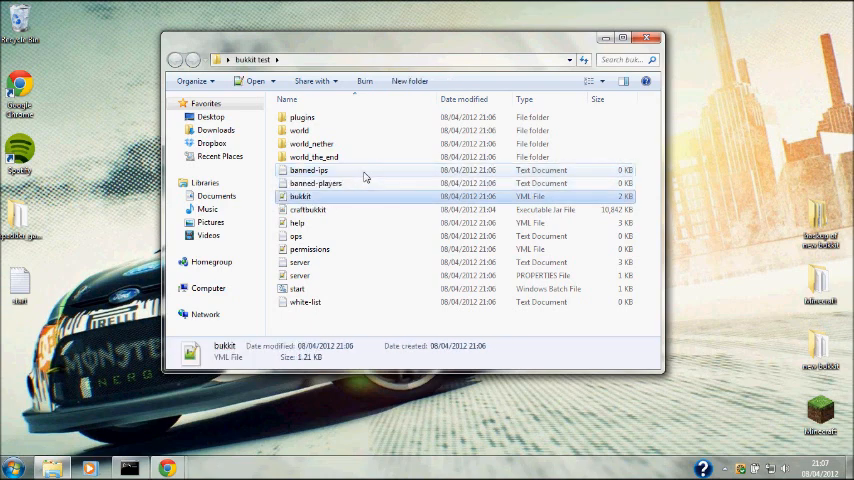
pyautogui.moveTo(300, 196)
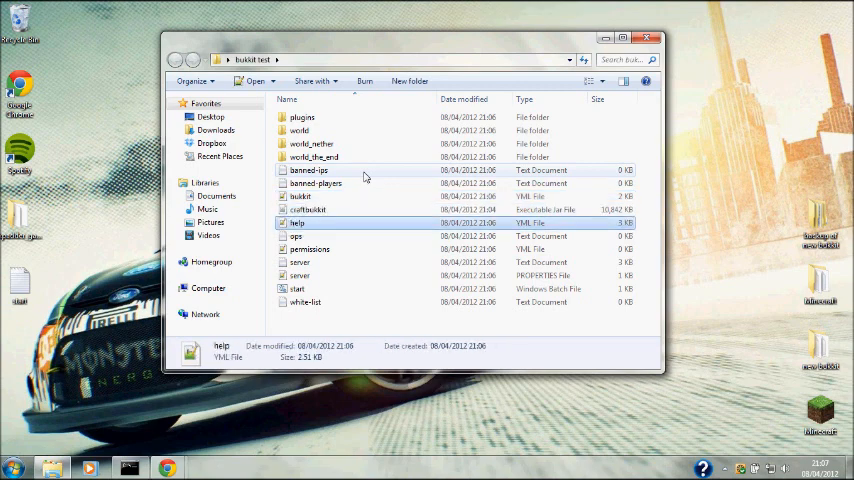
pyautogui.click(296, 236)
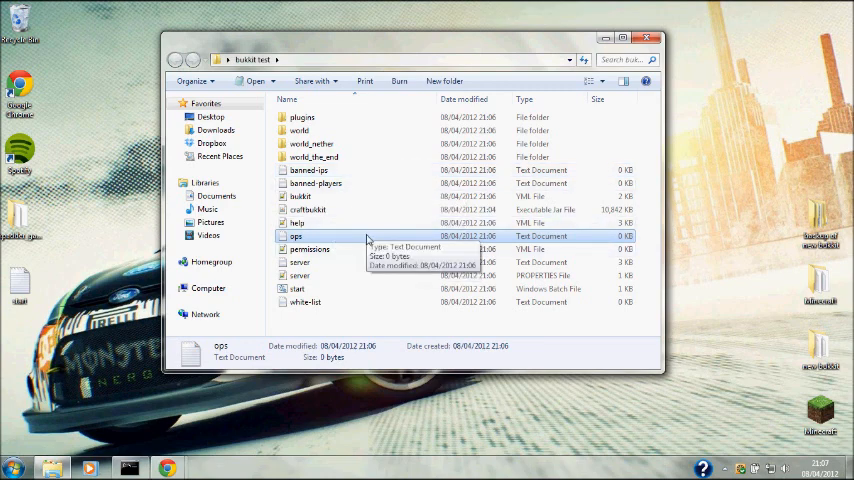
pyautogui.click(312, 249)
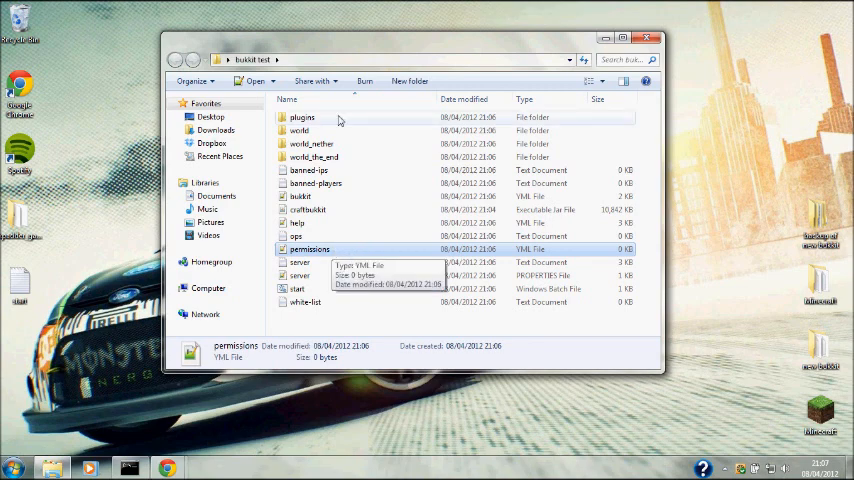
pyautogui.click(300, 262)
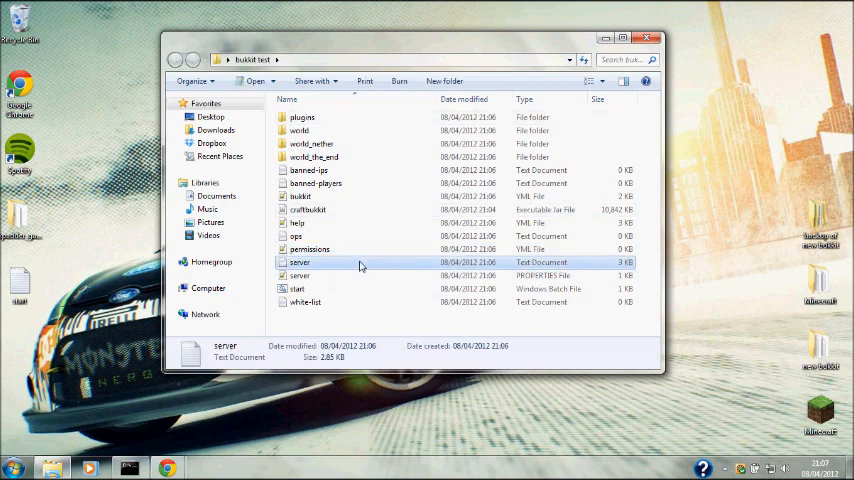
pyautogui.click(300, 275)
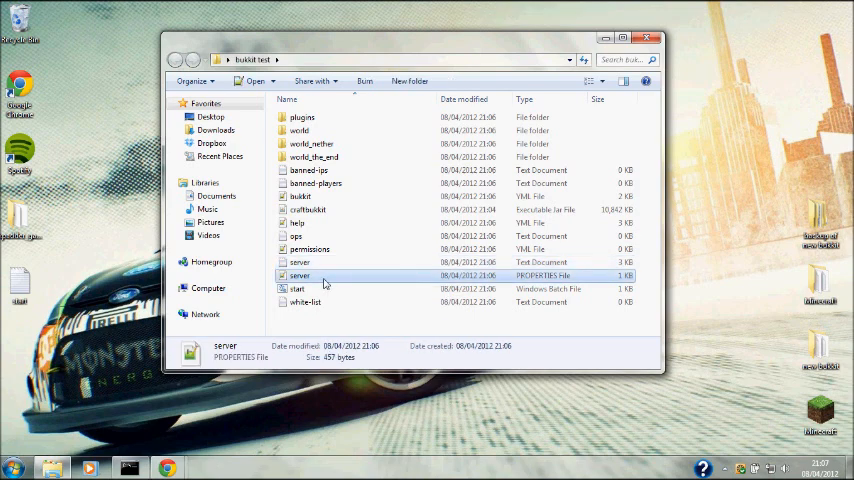
pyautogui.moveTo(322, 290)
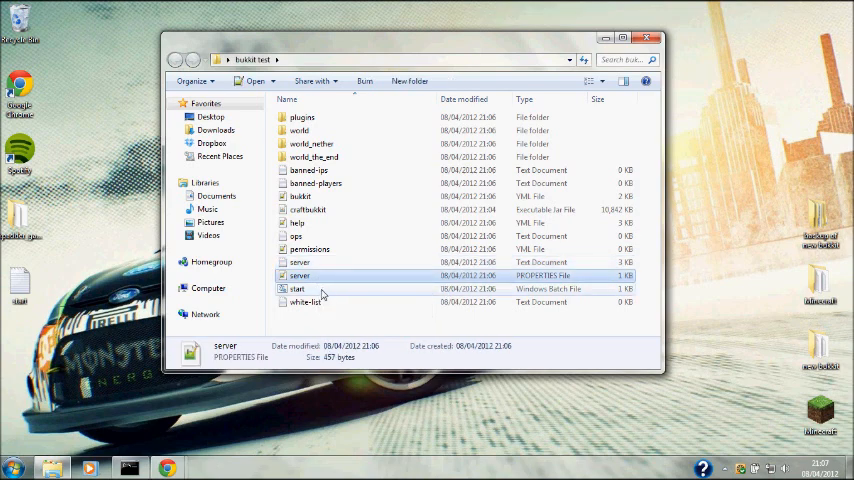
pyautogui.click(298, 289)
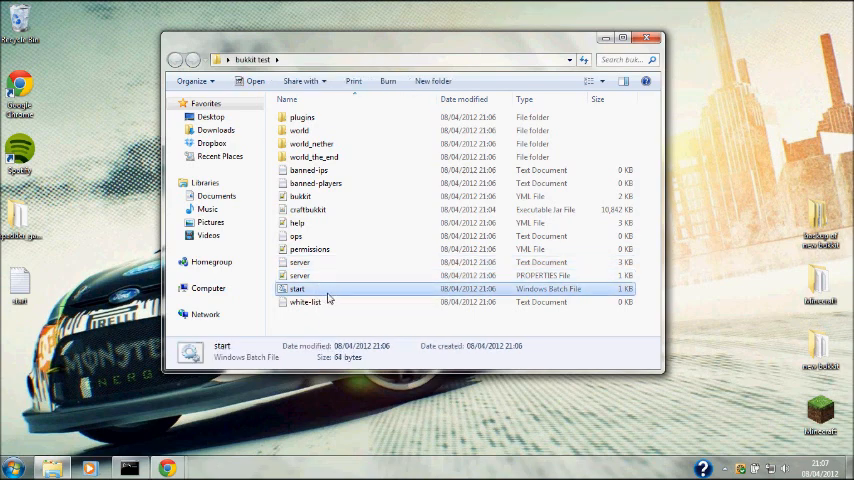
pyautogui.rightClick(300, 275)
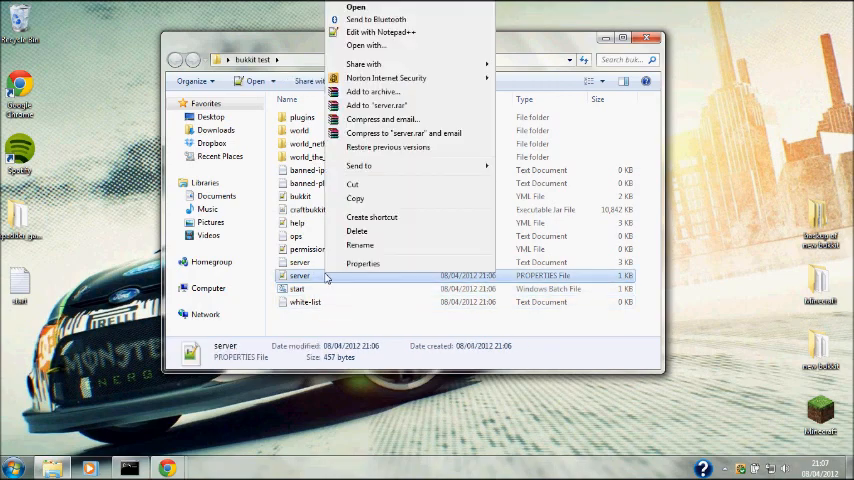
# - Edit server.properties in Notepad++ to set pvp=false and a custom motd, then save and close it
pyautogui.click(380, 32)
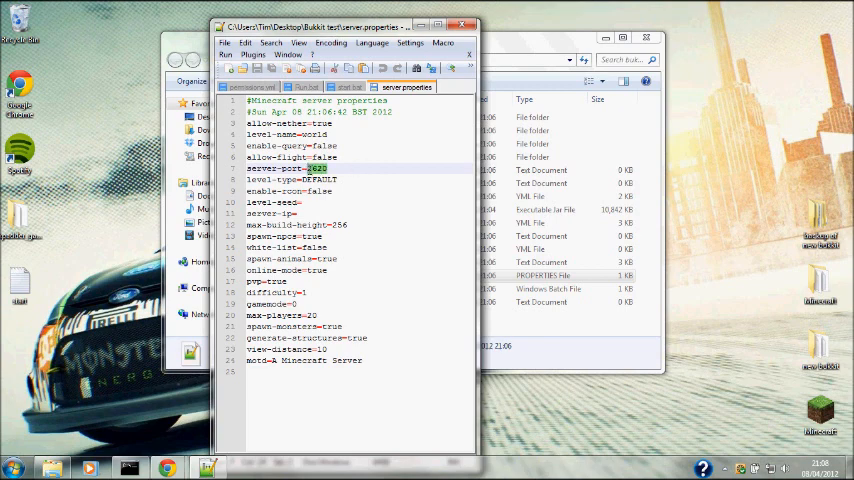
pyautogui.click(350, 185)
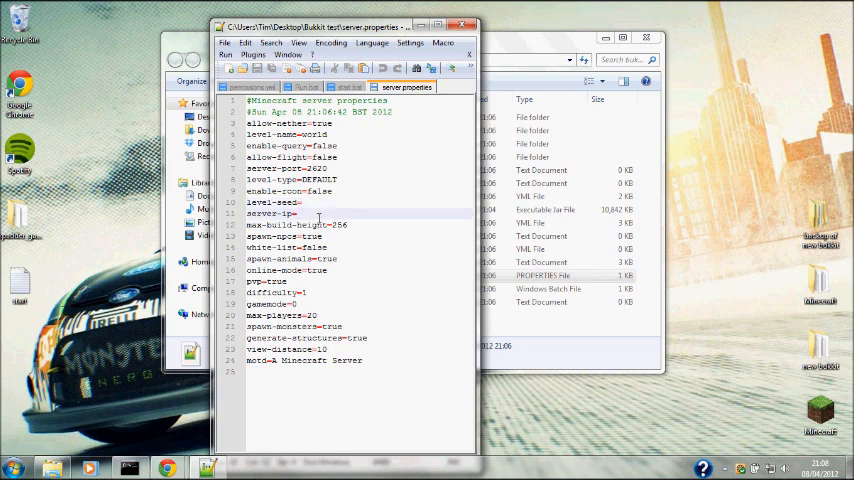
pyautogui.moveTo(322, 216)
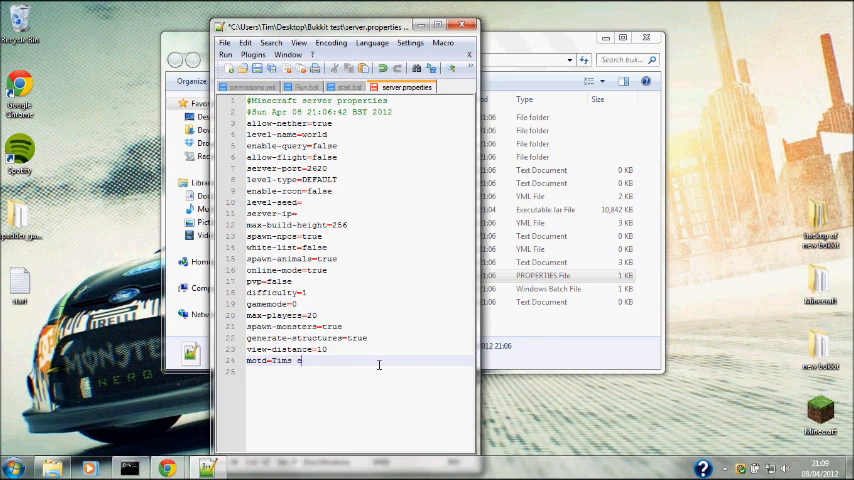
pyautogui.write('server')
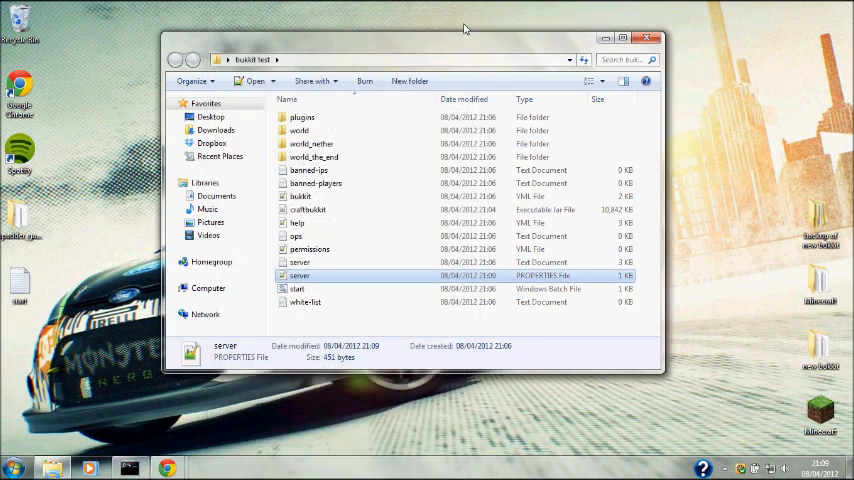
pyautogui.click(303, 117)
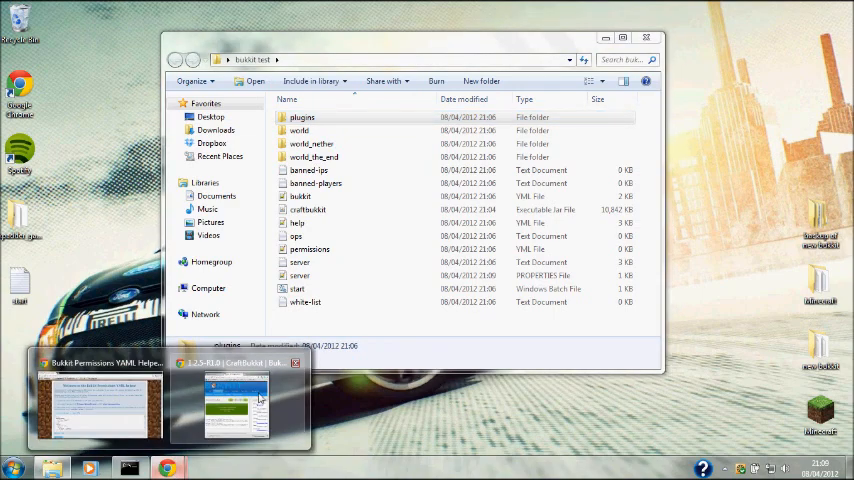
# - Search the Bukkit plugin list for permissionsex and open the PermissionsEx (PEX) v1.19.1 project page
pyautogui.click(234, 405)
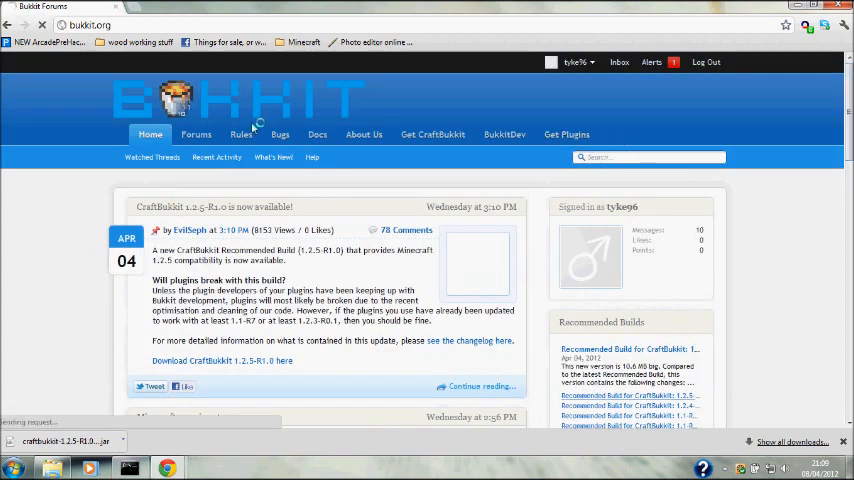
pyautogui.click(567, 134)
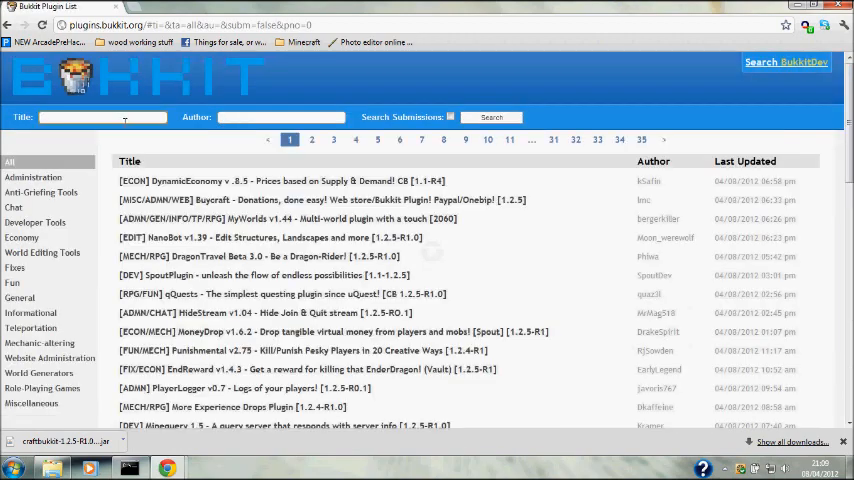
pyautogui.write('perl')
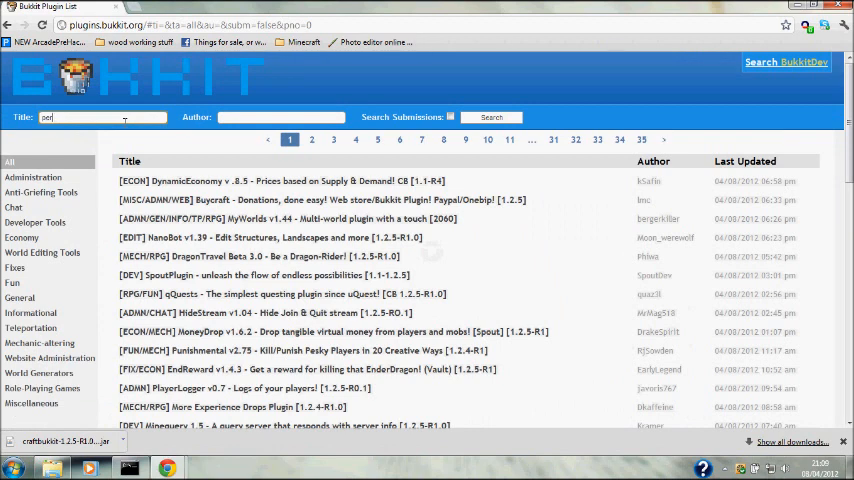
pyautogui.write('permissions')
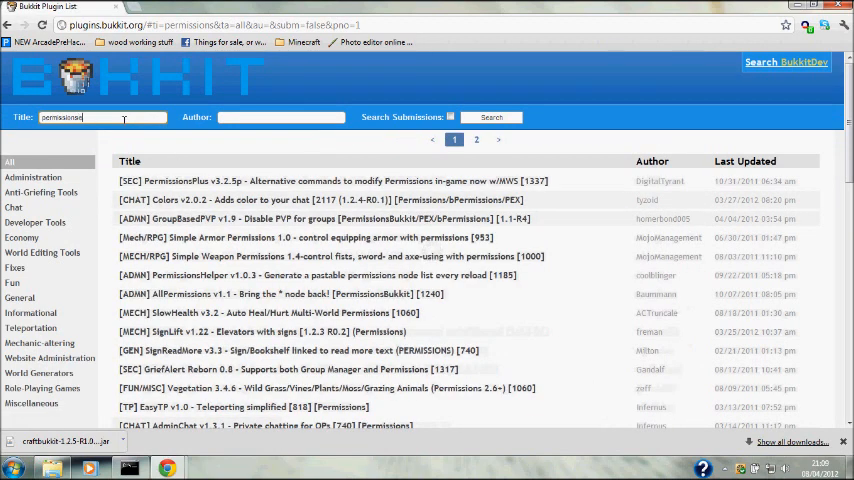
pyautogui.write('ex')
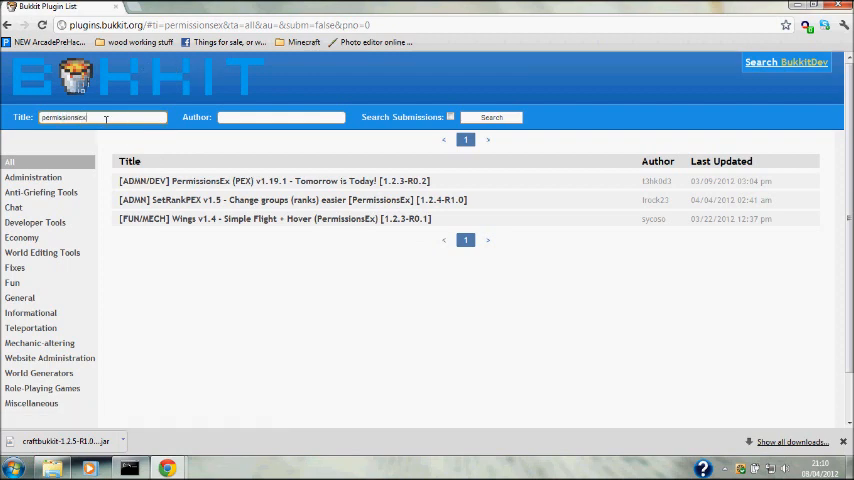
pyautogui.click(275, 181)
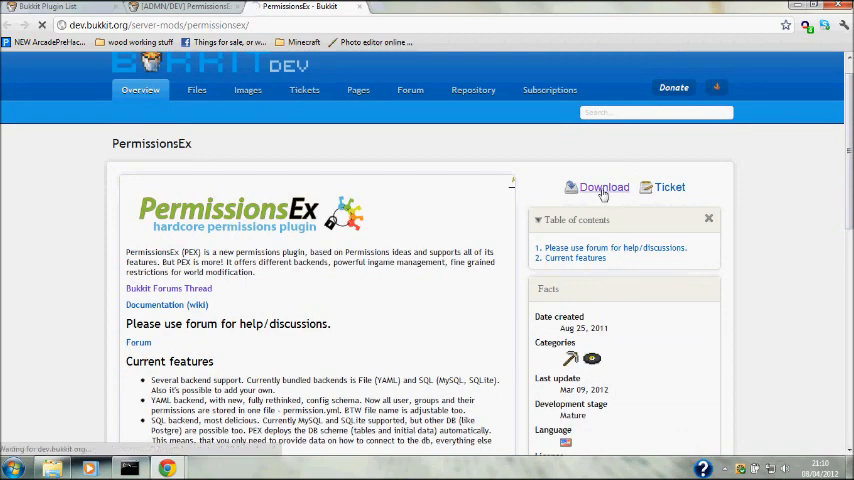
# - Download the PermissionsEx v1.19.1 package from its BukkitDev file page
pyautogui.click(604, 187)
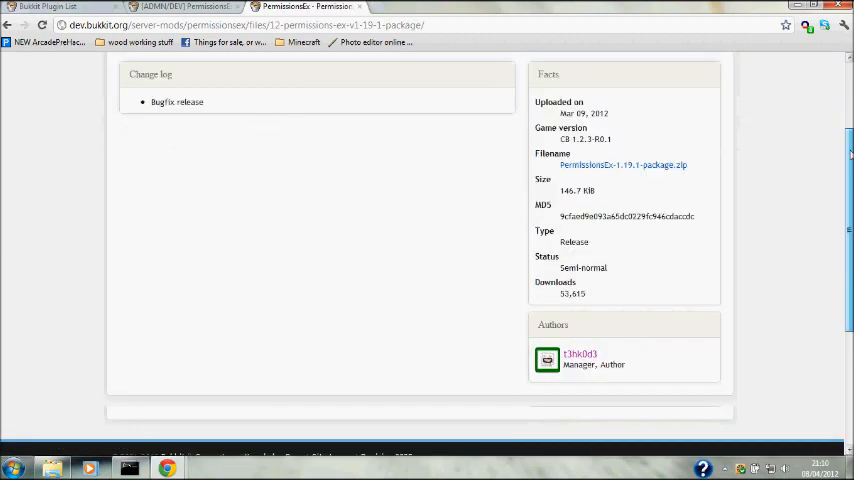
pyautogui.scroll(3)
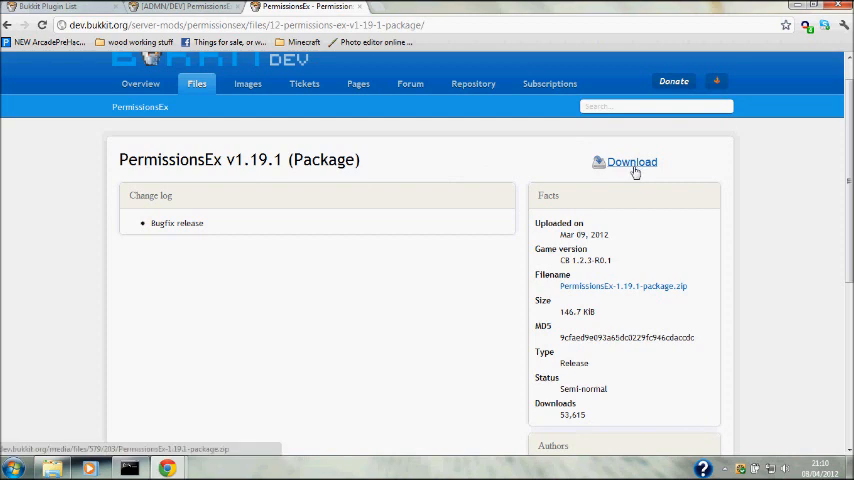
pyautogui.click(631, 161)
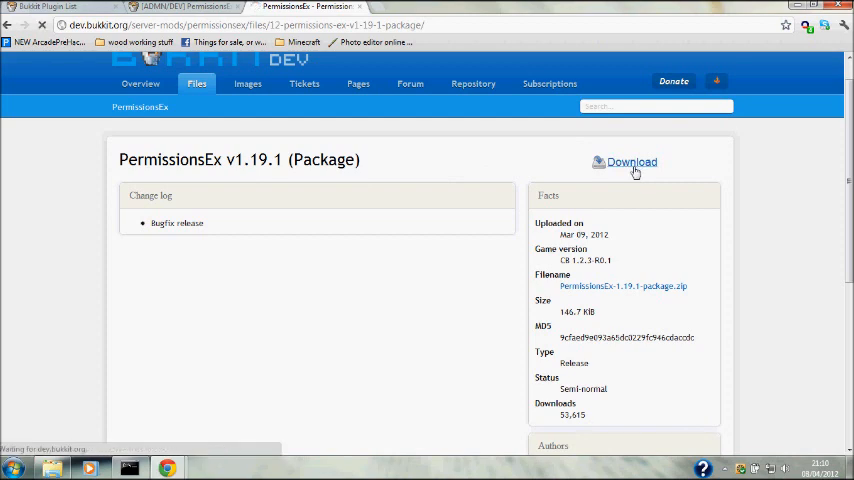
pyautogui.click(631, 161)
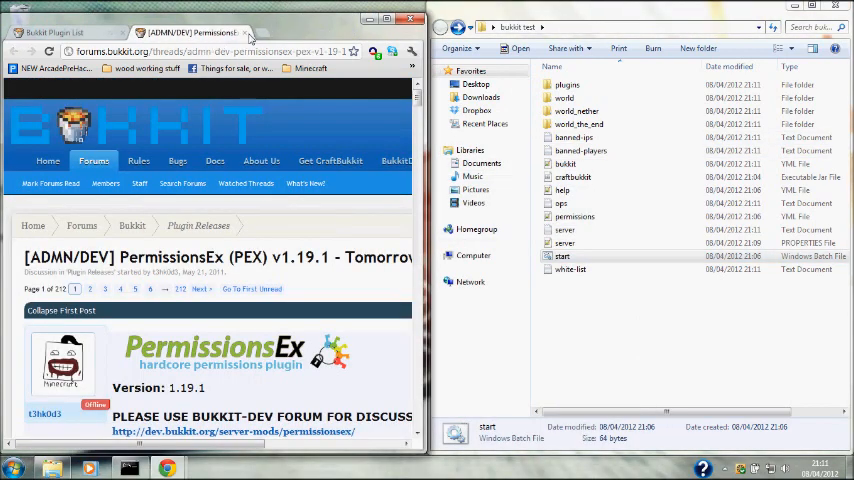
# - Go into bukkit test > plugins > PermissionsEx and open permissions.yml in Notepad++
pyautogui.click(397, 18)
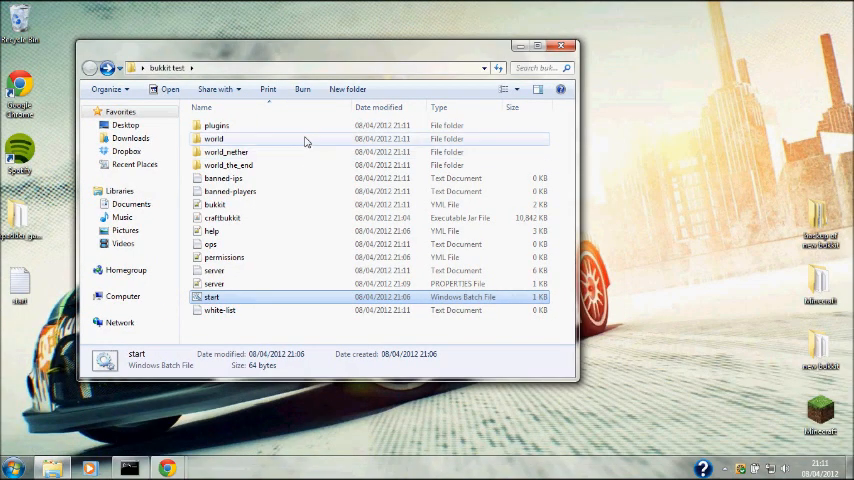
pyautogui.doubleClick(216, 125)
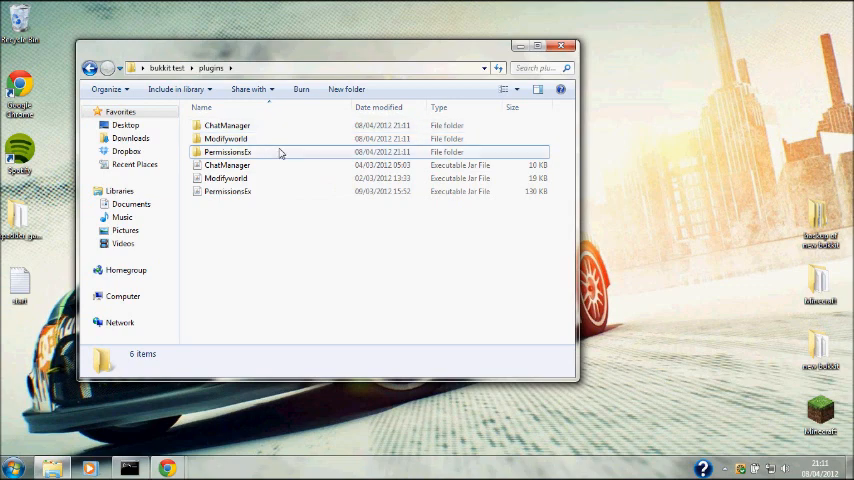
pyautogui.doubleClick(228, 152)
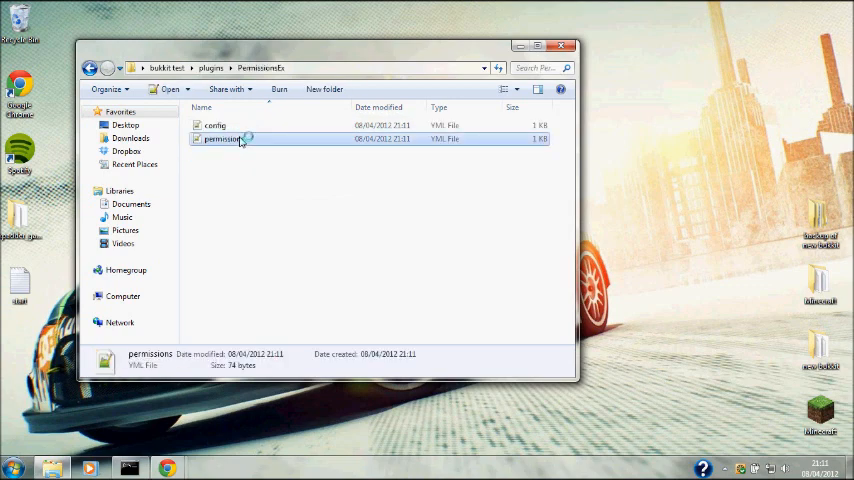
pyautogui.doubleClick(222, 139)
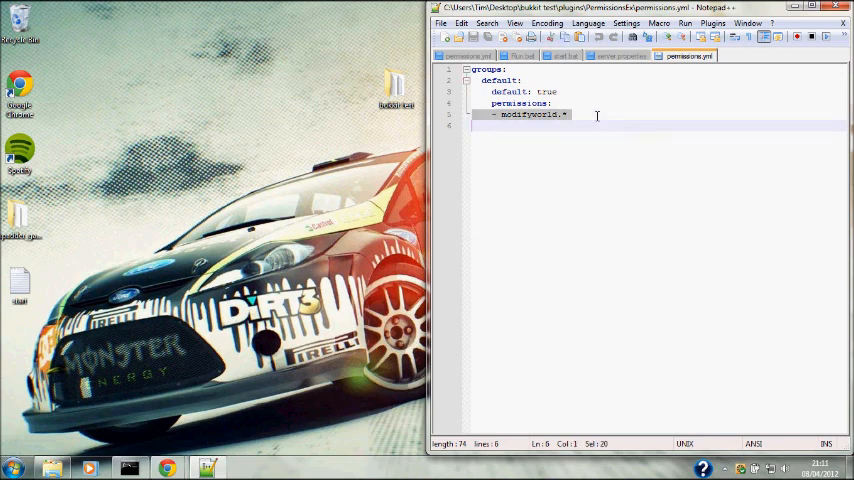
# - Add a new group entry under default in permissions.yml with default: false
pyautogui.press('ctrl+a')
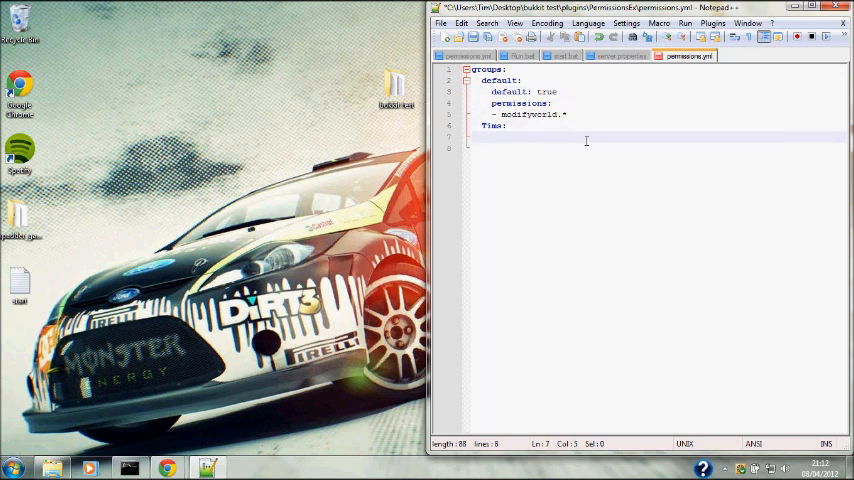
pyautogui.write('default:')
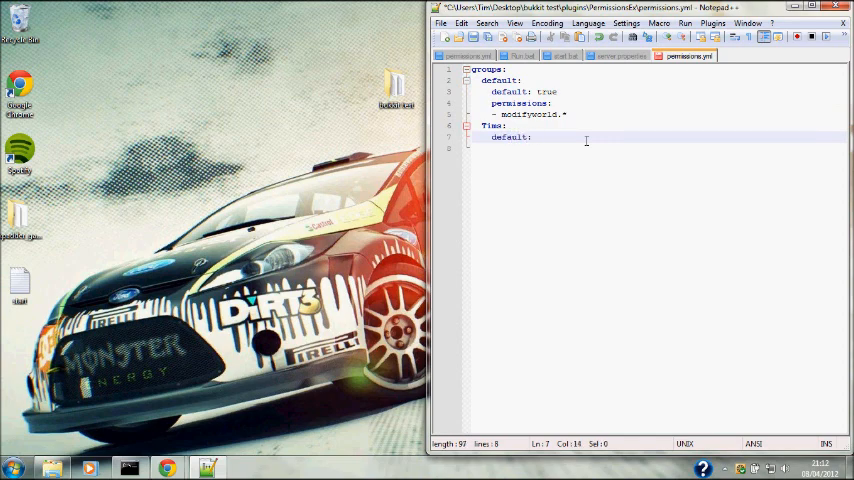
pyautogui.write('false')
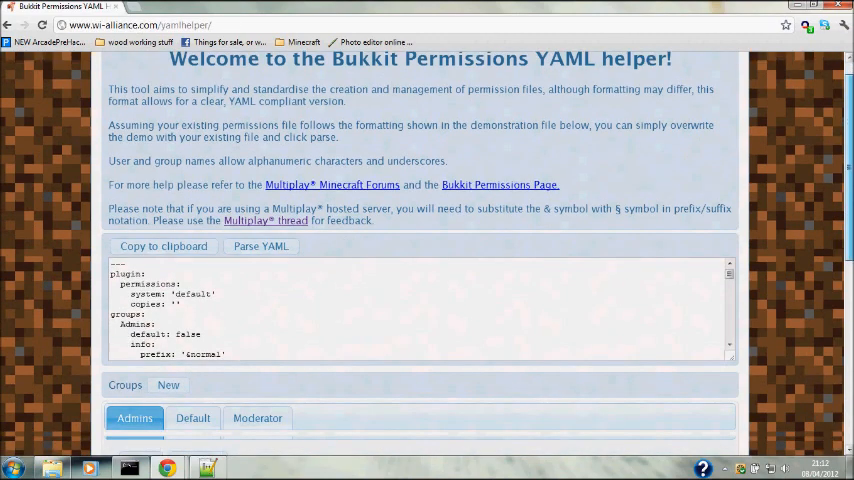
# - Clear the Admins prefix and suffix and start a new group in the YAML helper
pyautogui.scroll(-3)
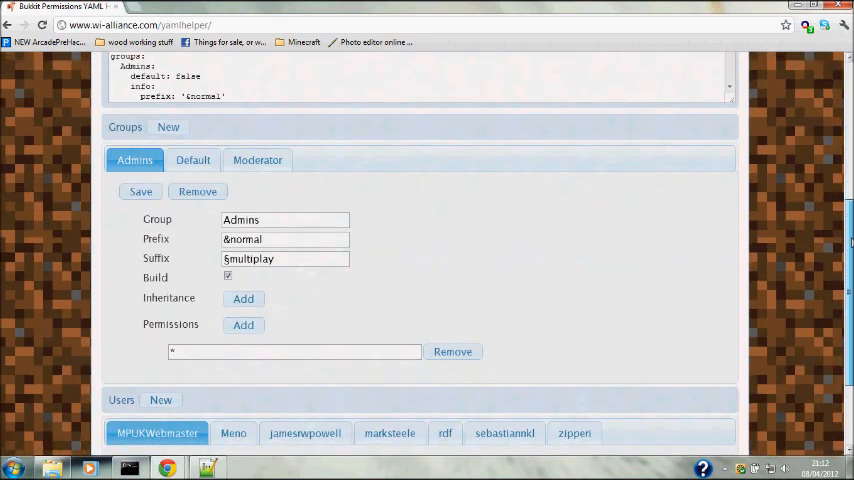
pyautogui.scroll(-3)
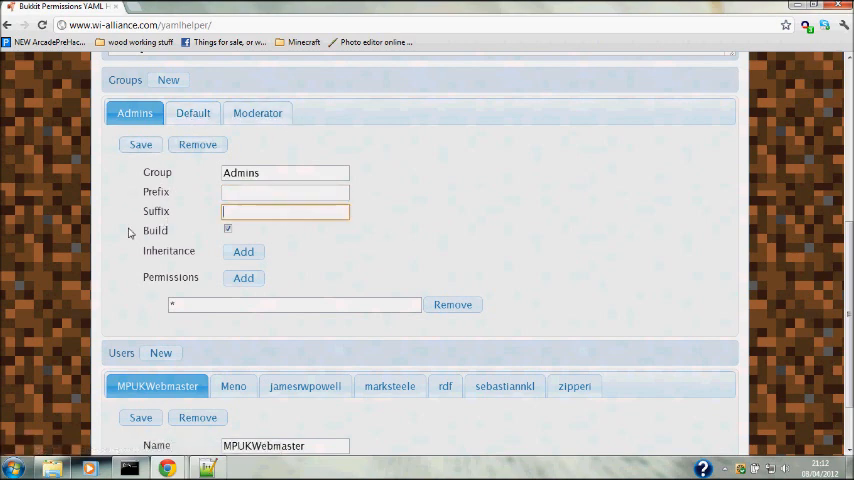
pyautogui.click(168, 80)
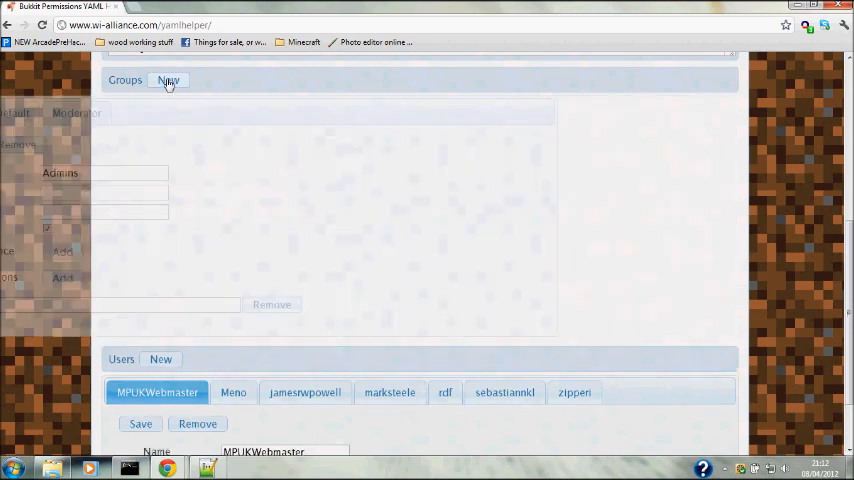
pyautogui.click(169, 80)
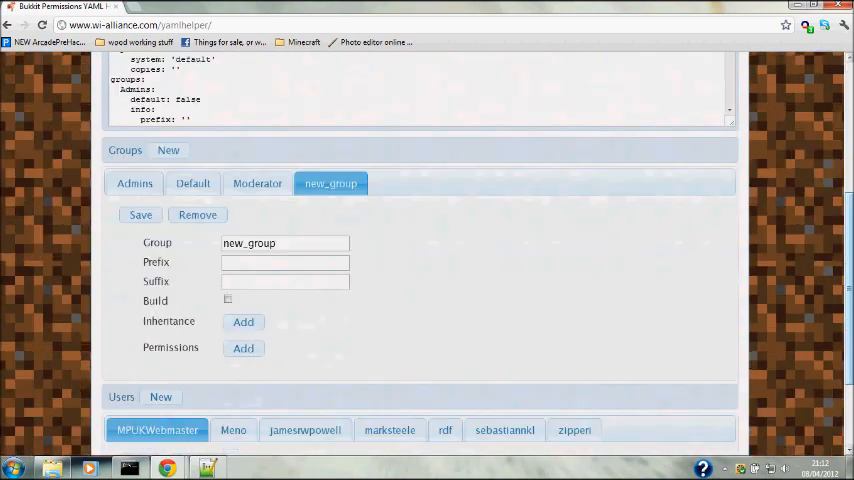
# - Name the new group 'Tims' and add an inheritance entry to it
pyautogui.click(135, 183)
pyautogui.write('T')
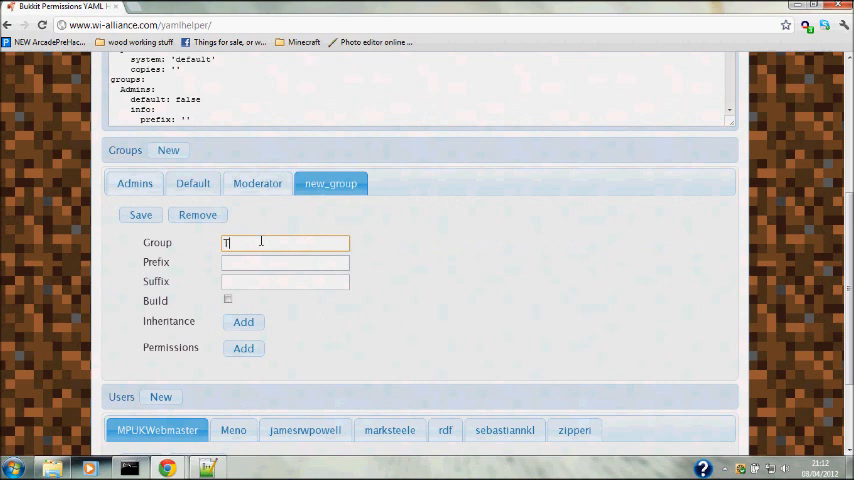
pyautogui.write('ims')
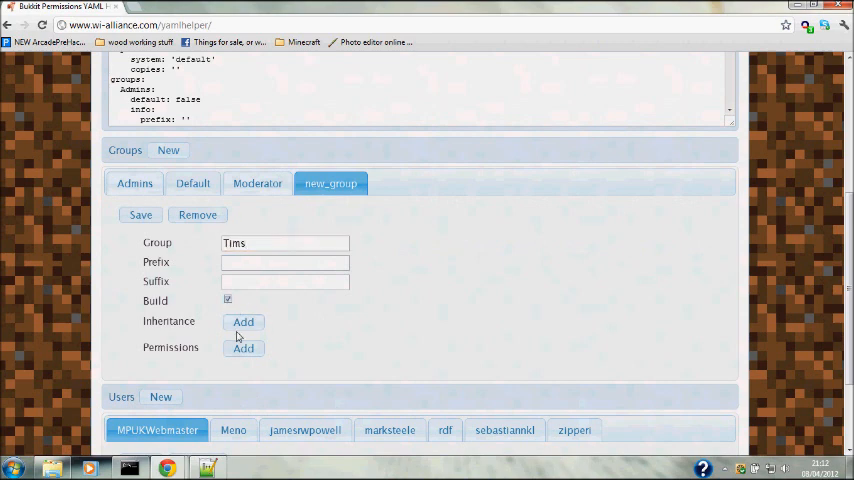
pyautogui.click(243, 321)
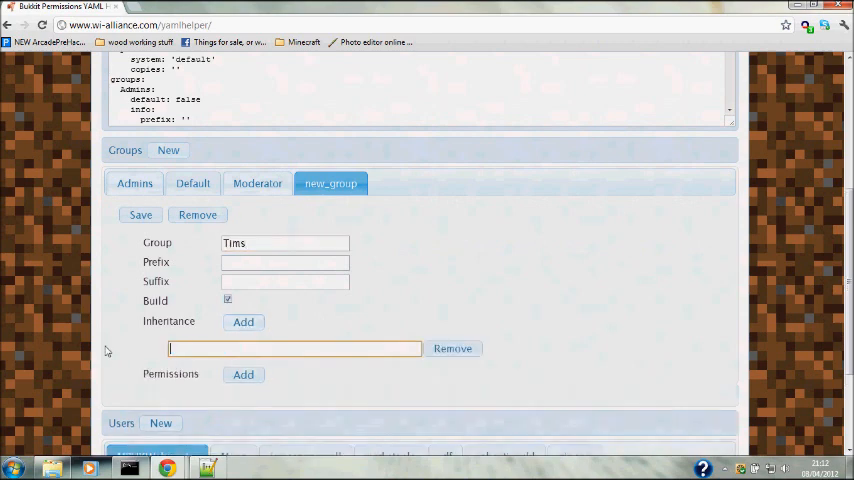